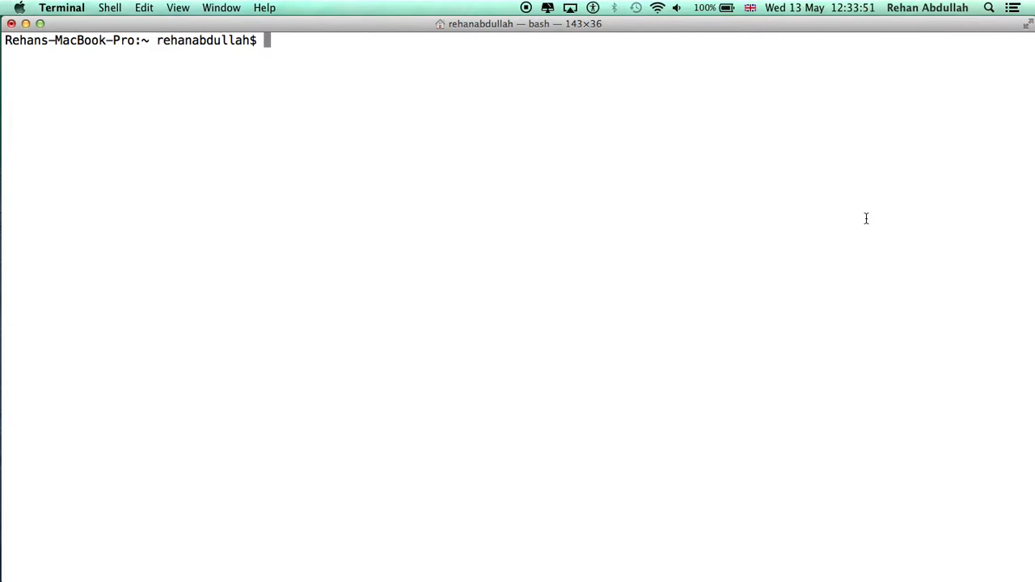
Launch ghci and enable :set +t so each result reports its type.
type("ghci")
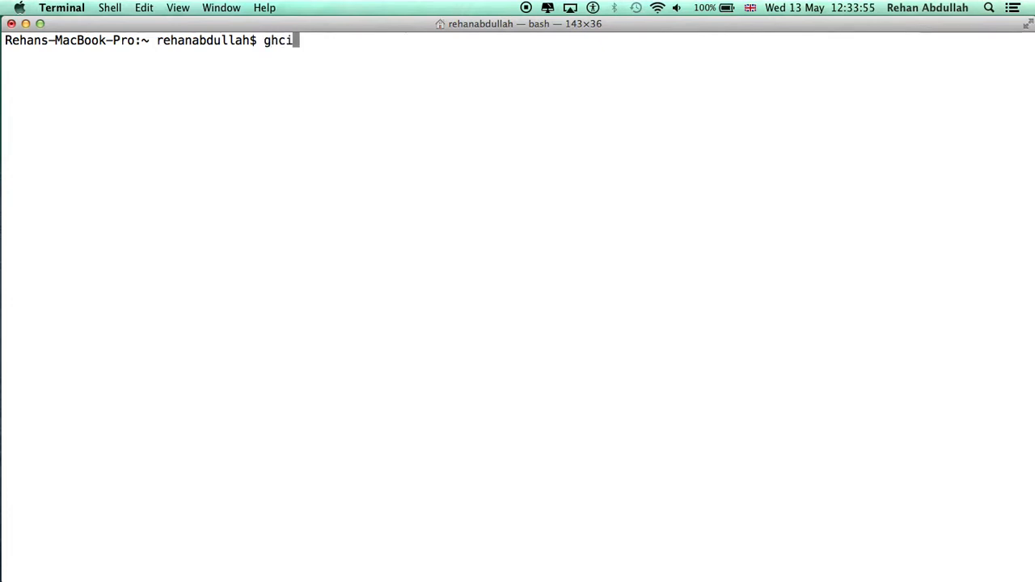
key("Return")
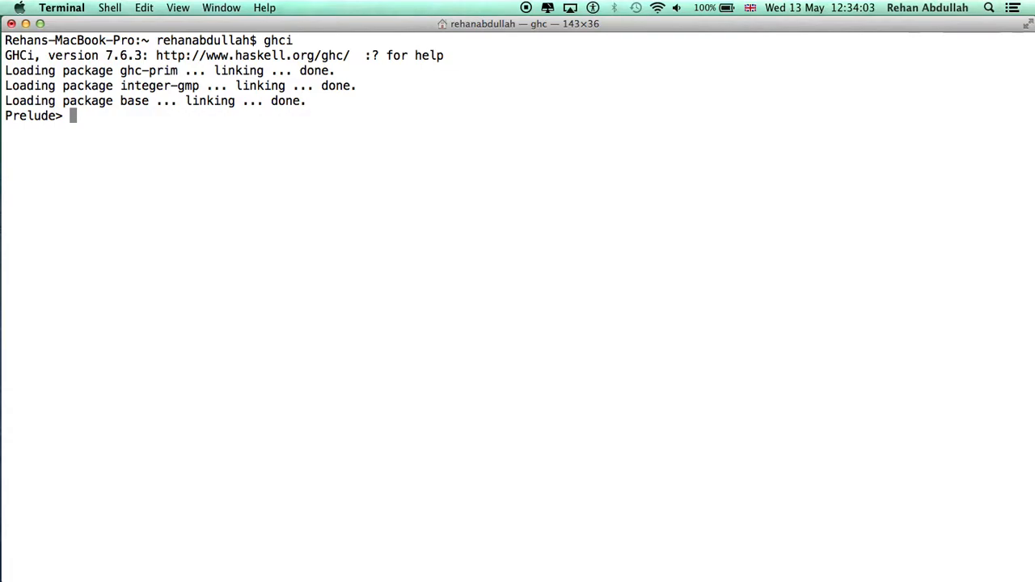
type(":set +t")
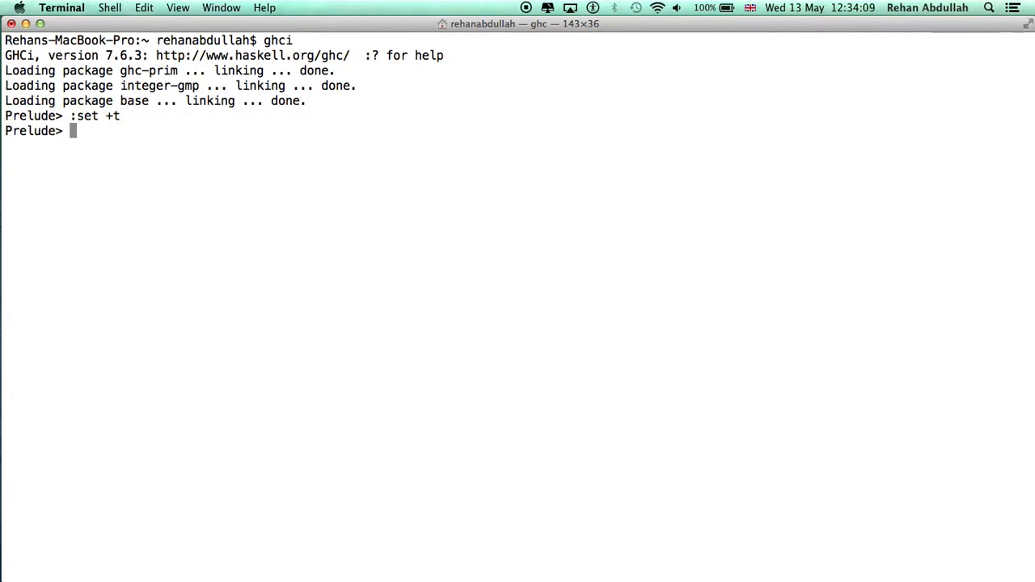
Evaluate 40 + 40, 2 + 3 and (2+6)-2, each shown as Integer.
type("40 + 40")
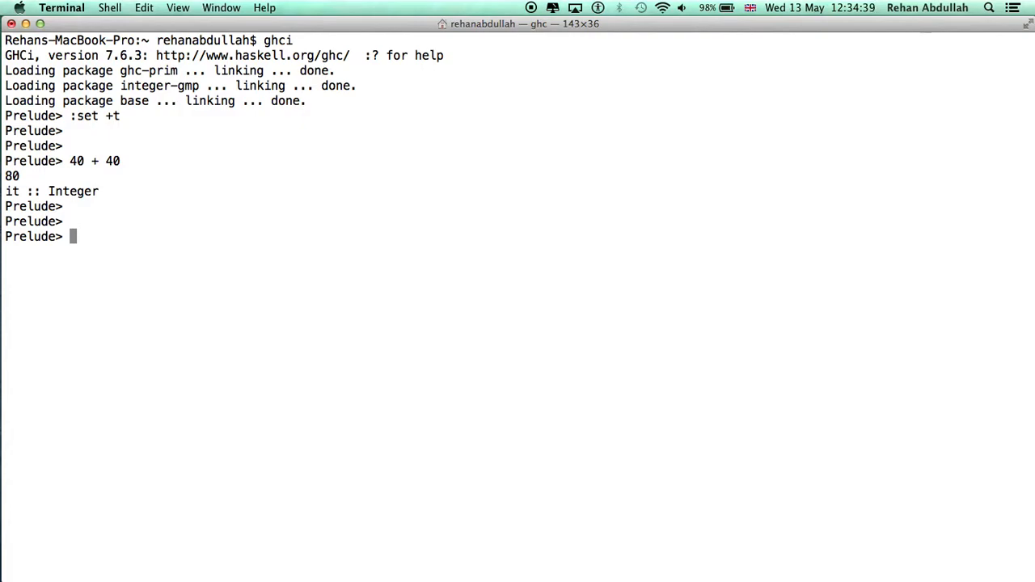
type("2 + 3")
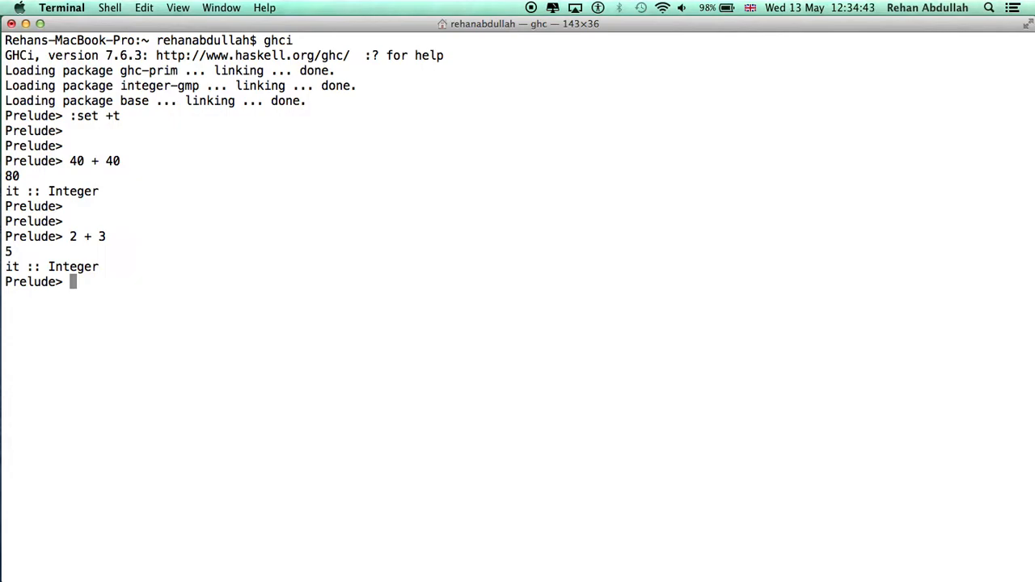
type("(2+6")
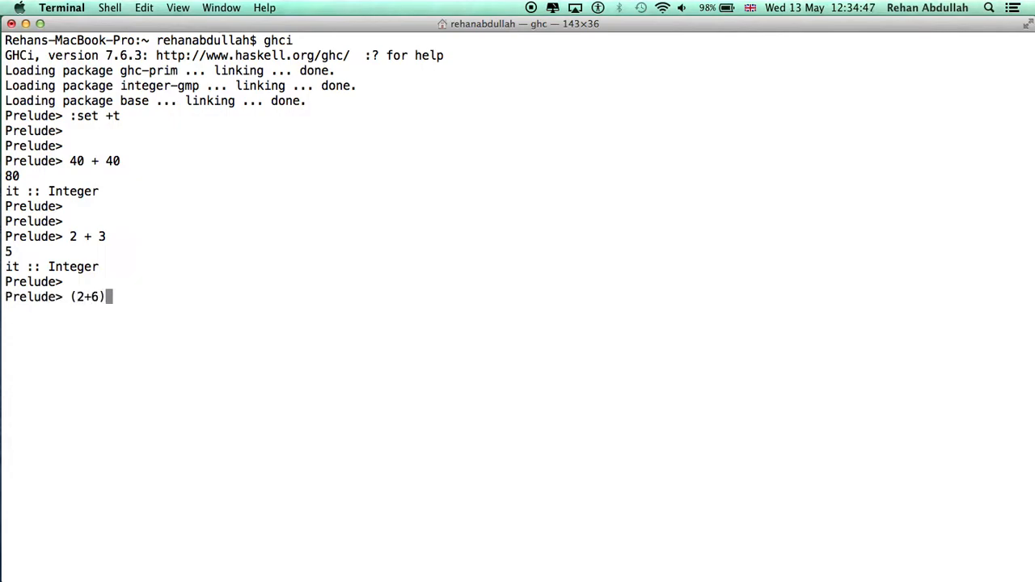
type("-2")
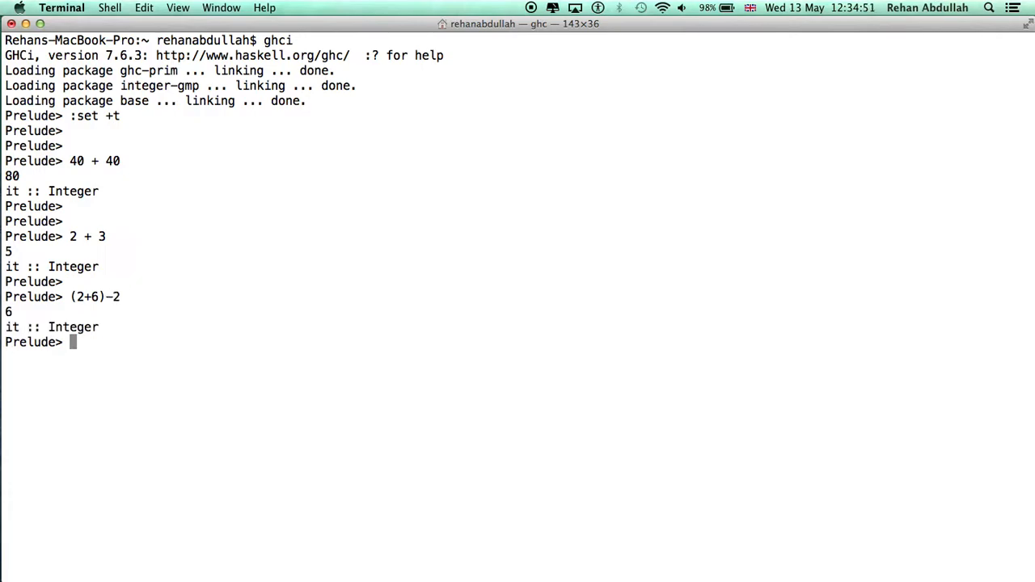
Evaluate 7 `mod` 2 and 2^10, each shown as Integer.
type("7")
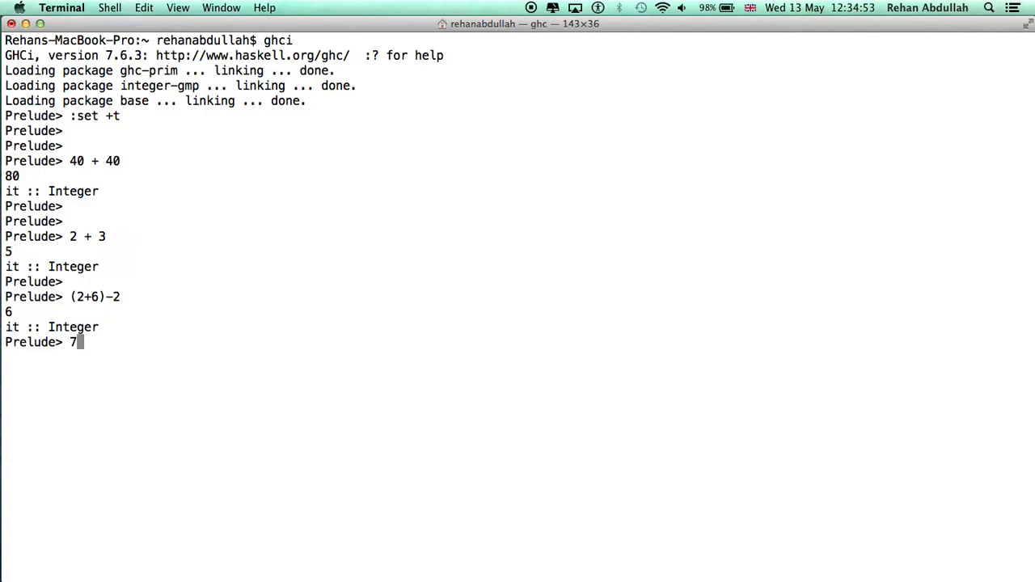
type("`mod")
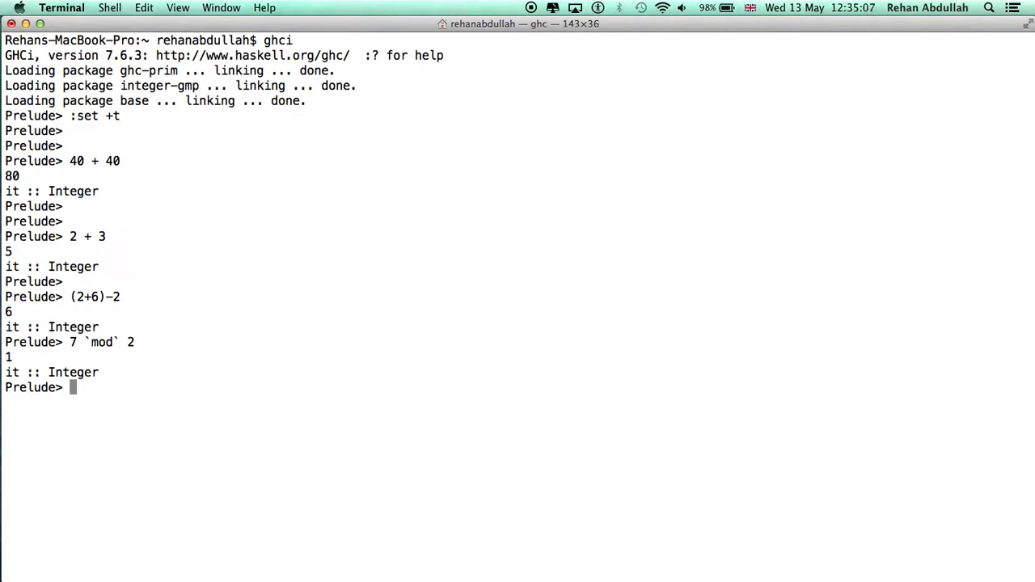
type("2^")
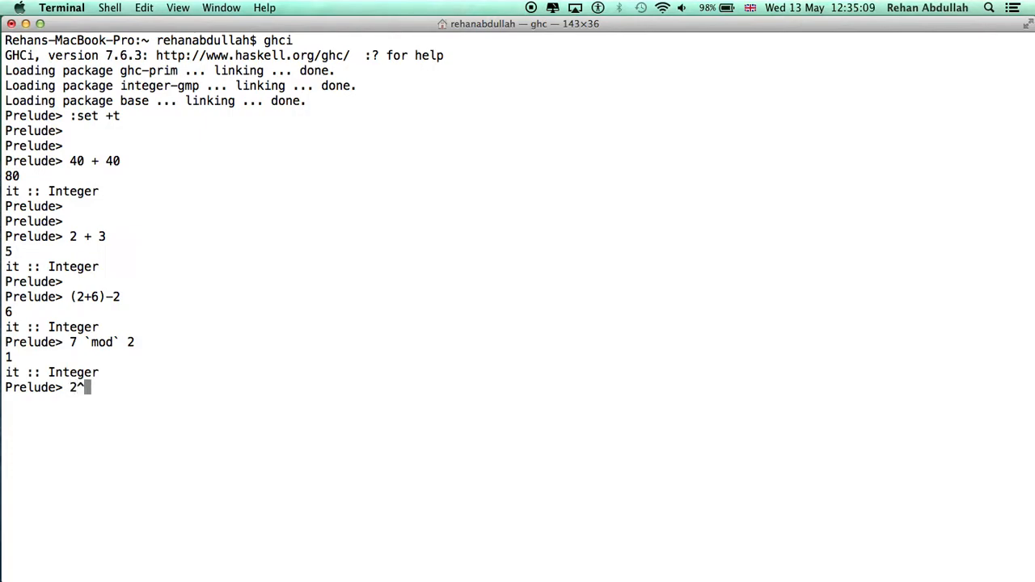
type("10")
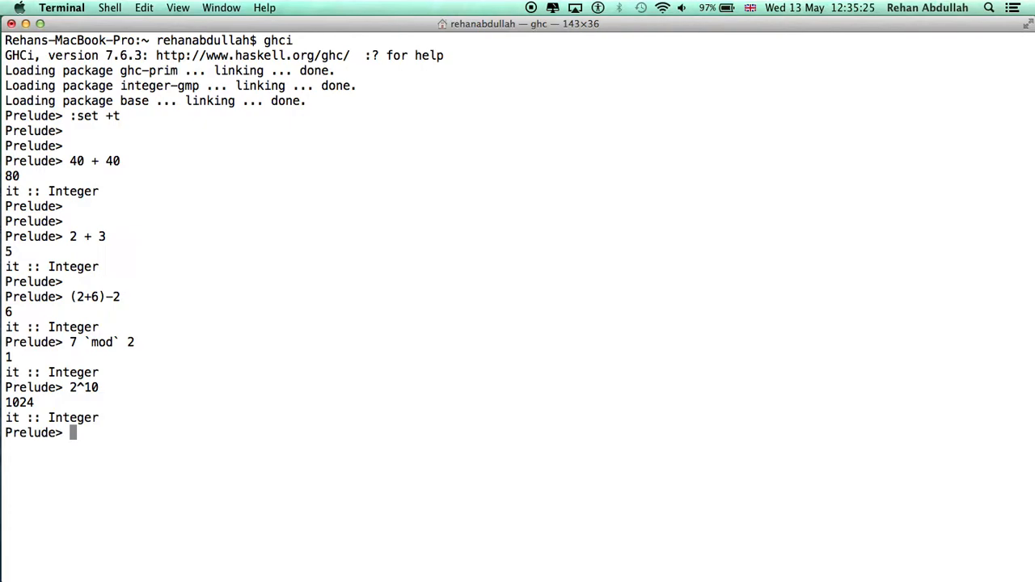
Evaluate True, False, False || True and True && False as Bool values.
type("t")
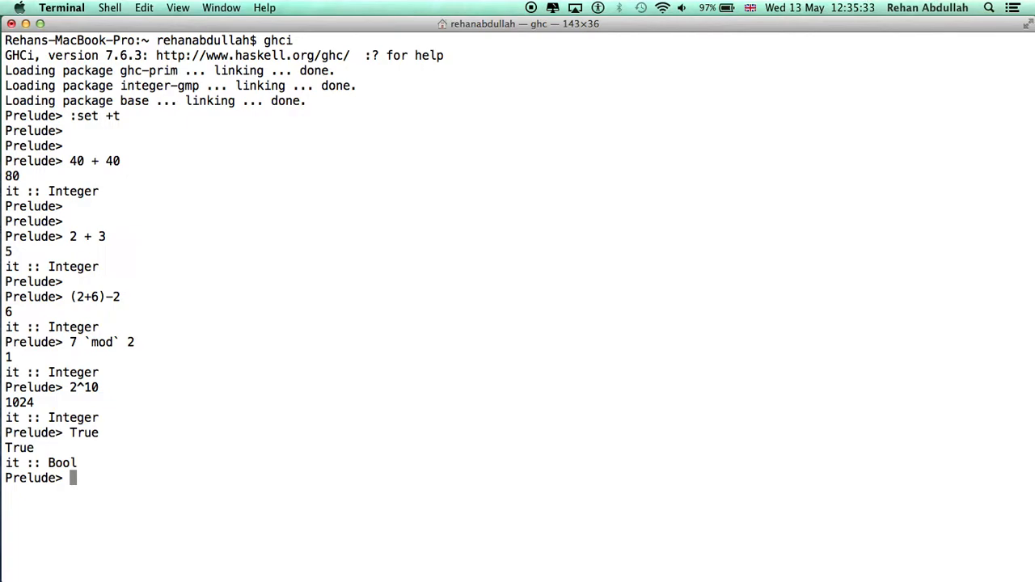
type("False")
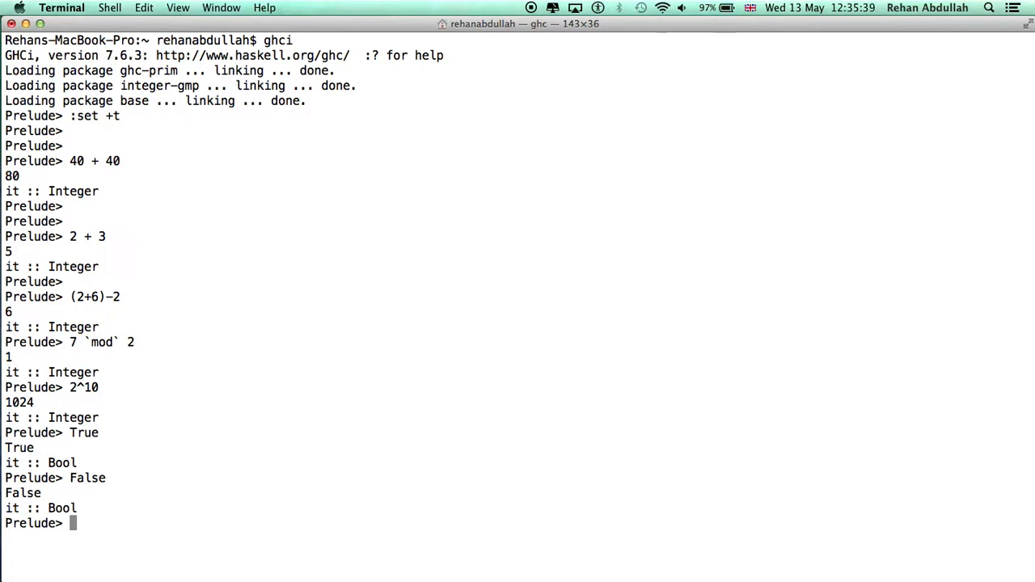
type("False")
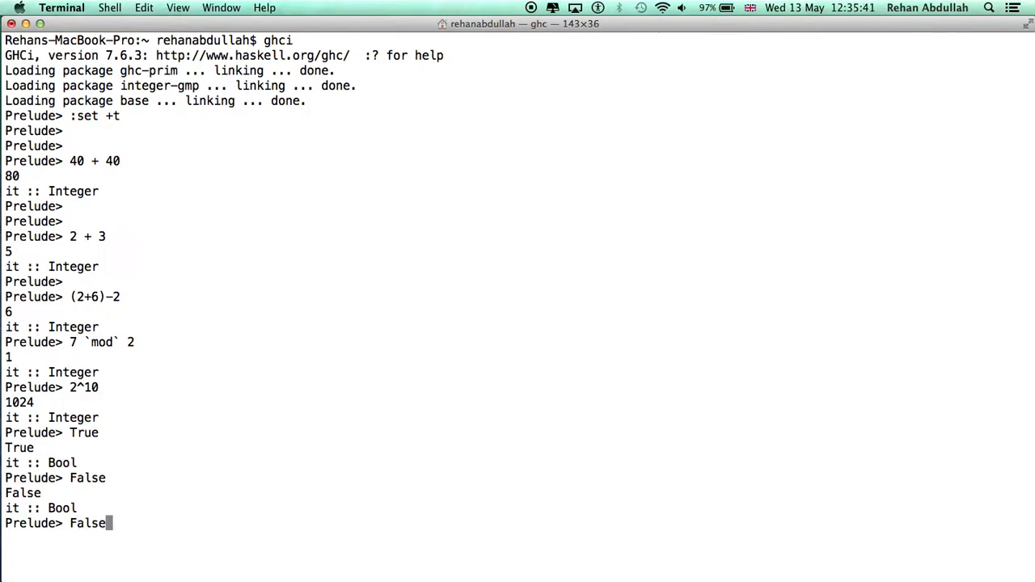
type("||")
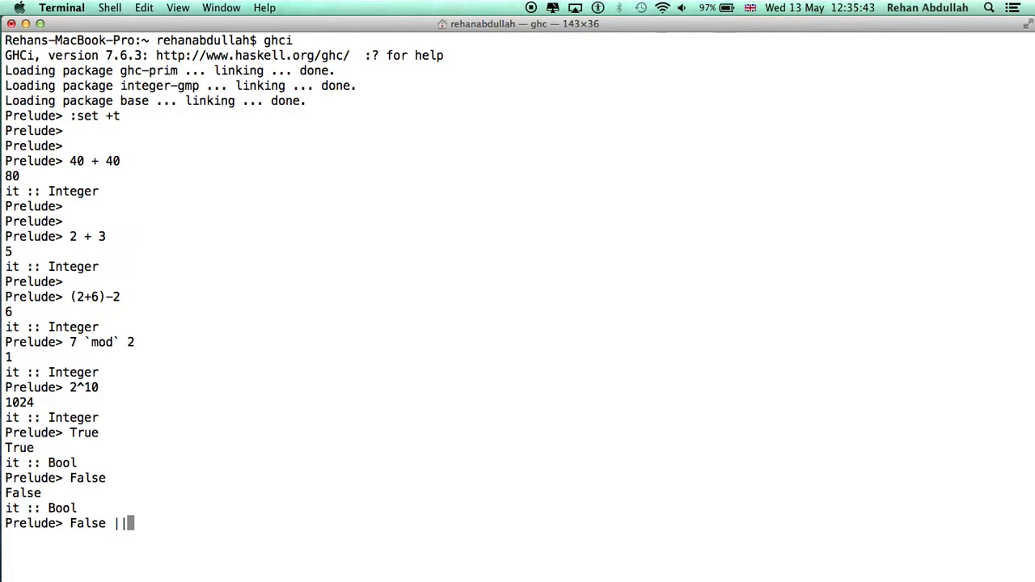
type("True")
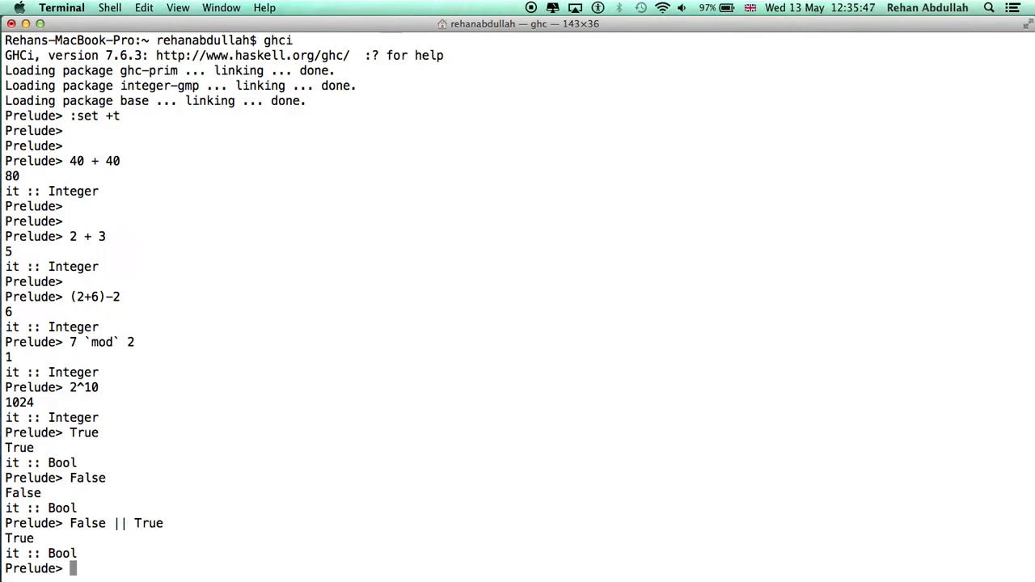
type("True && False")
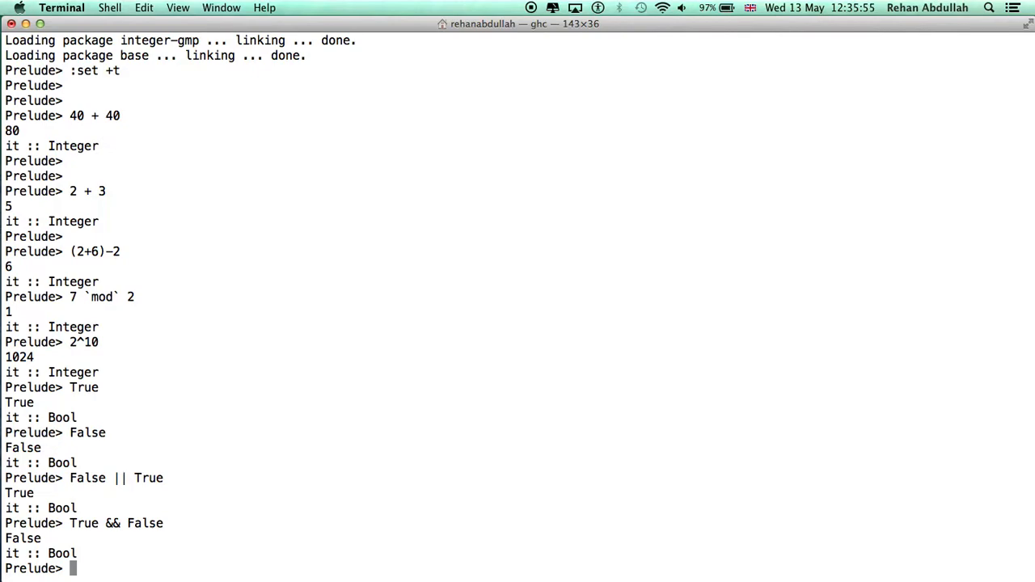
Evaluate the equality tests (2==2) and (2==3), giving True and False.
type("(2==2")
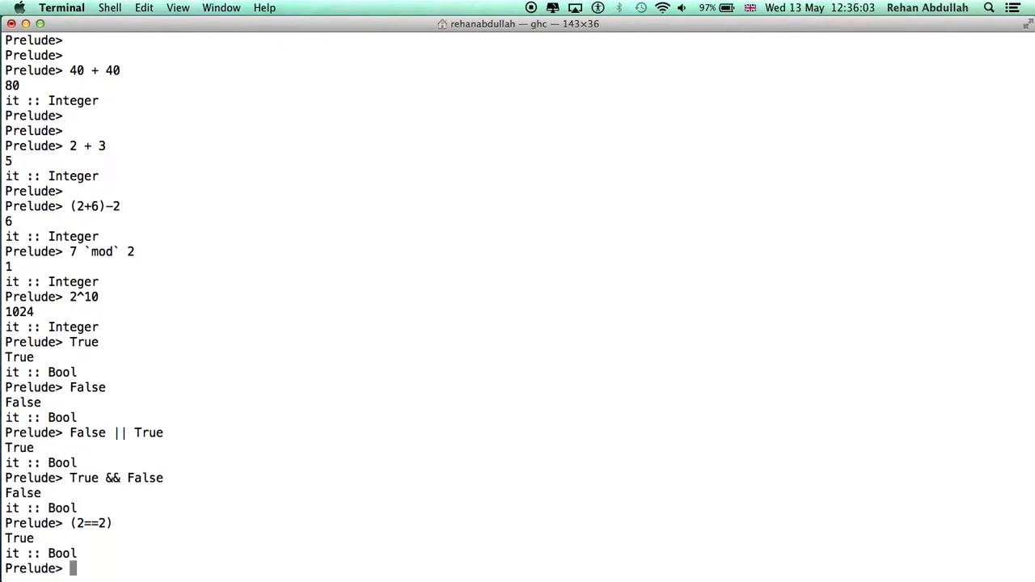
type("(2==3")
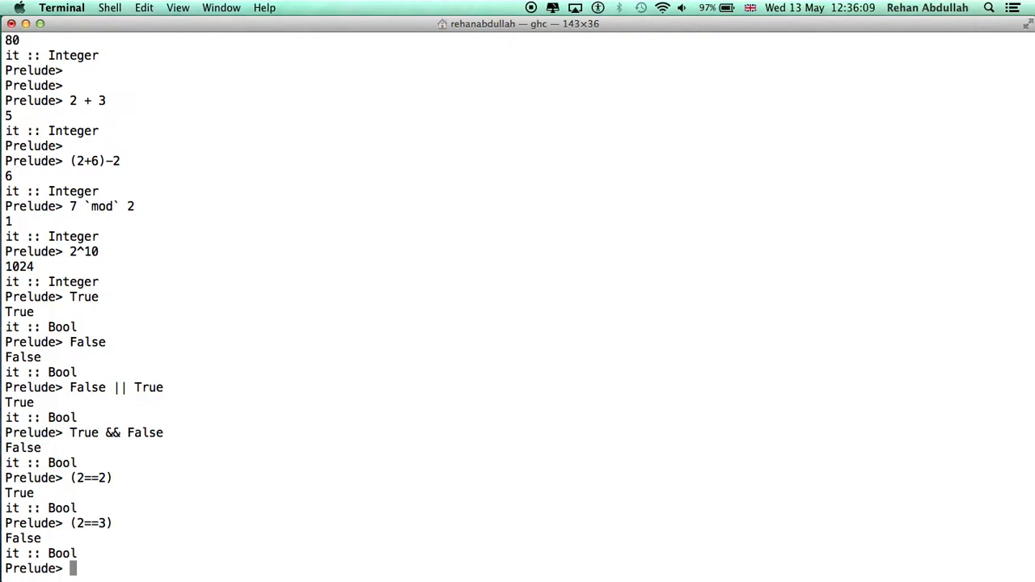
Evaluate sqrt 25 (5.0) and sin (pi/2) (1.0) as Doubles, then begin the string "abc".
type("s")
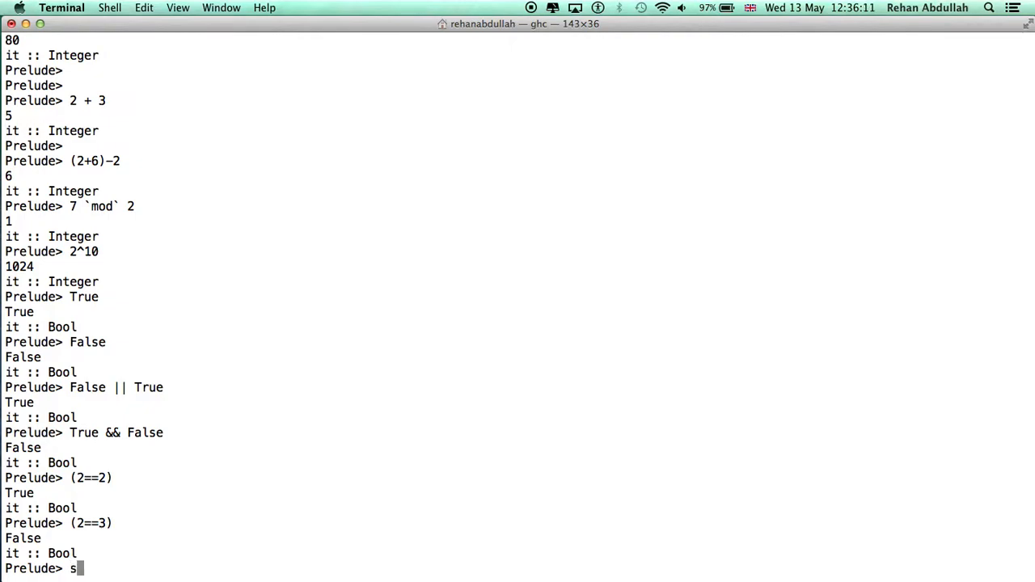
type("qrt 25")
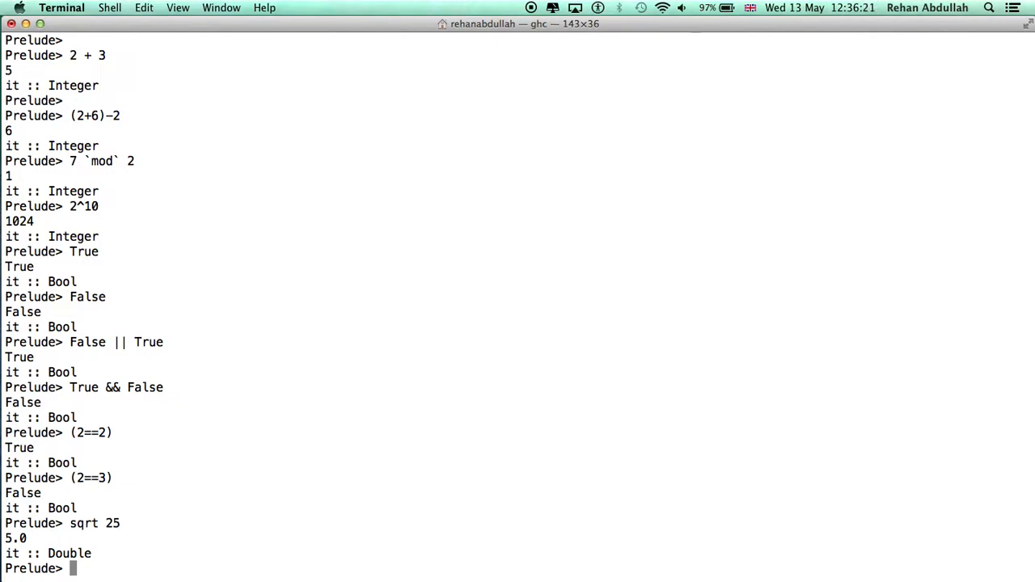
type("sin")
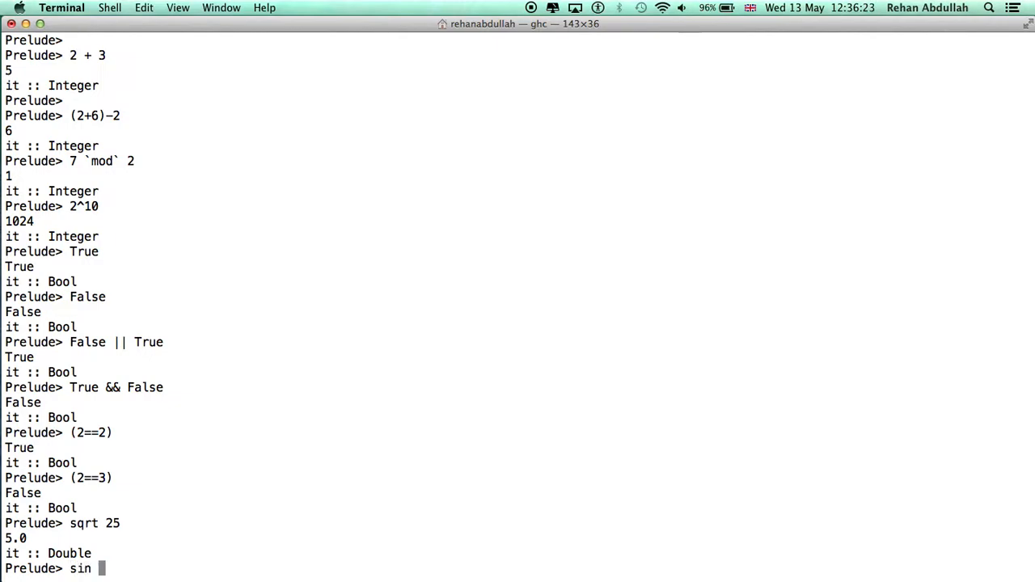
type("(pi/2")
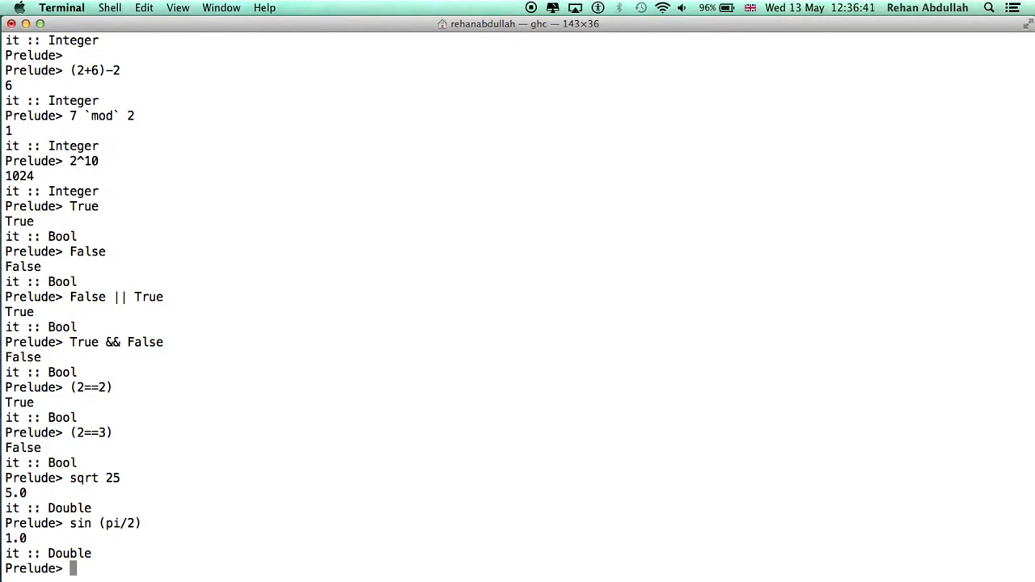
type("\"ab\"")
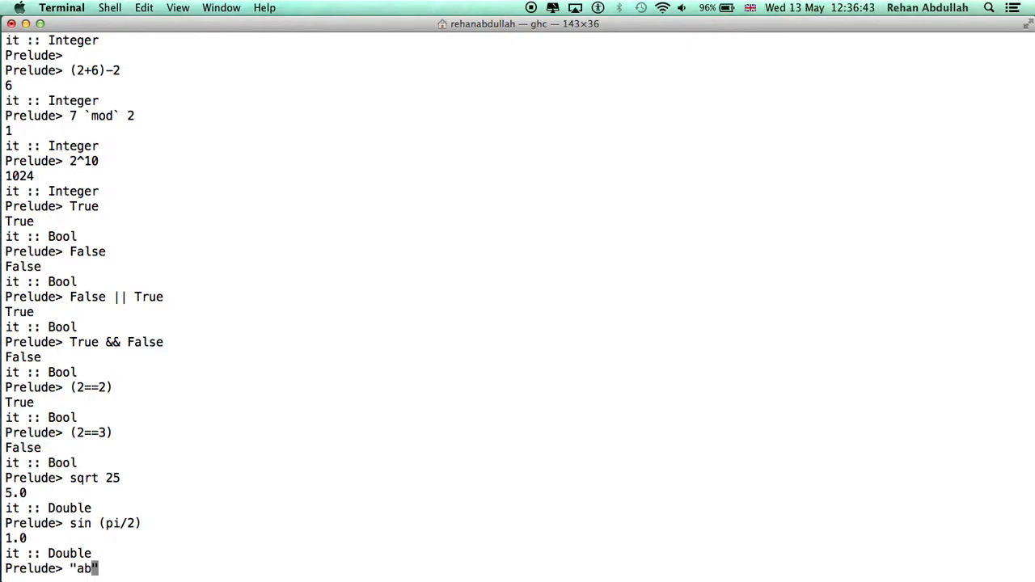
Evaluate "abc" ++ "def" and reverse "abcdef", both typed String.
type("c")
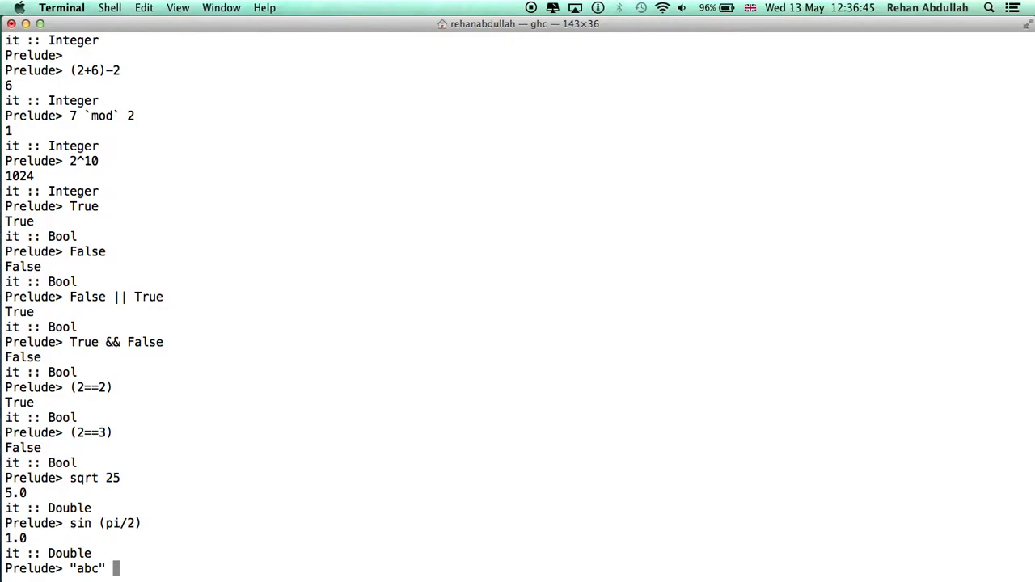
type("++ \"def")
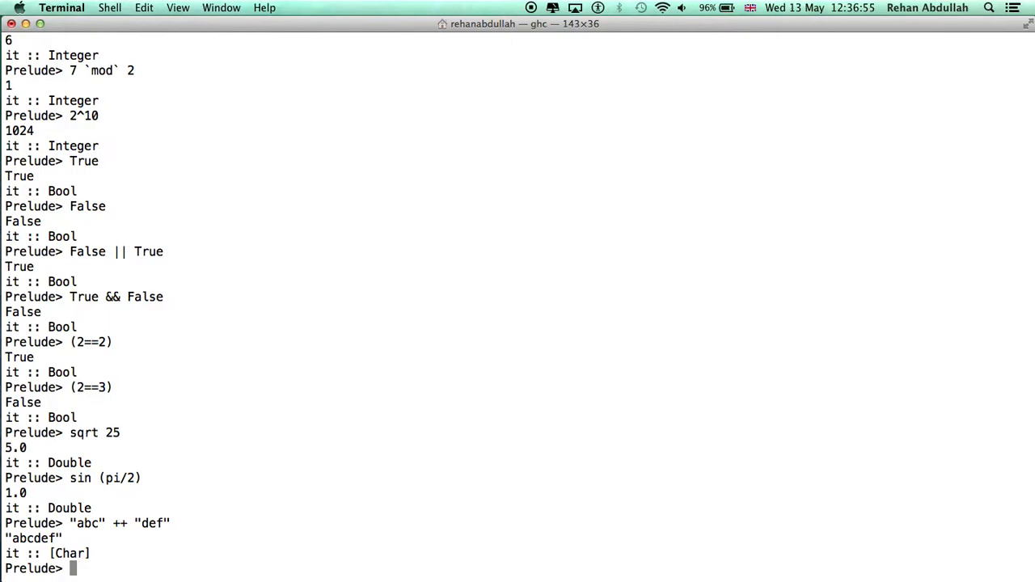
key("Return")
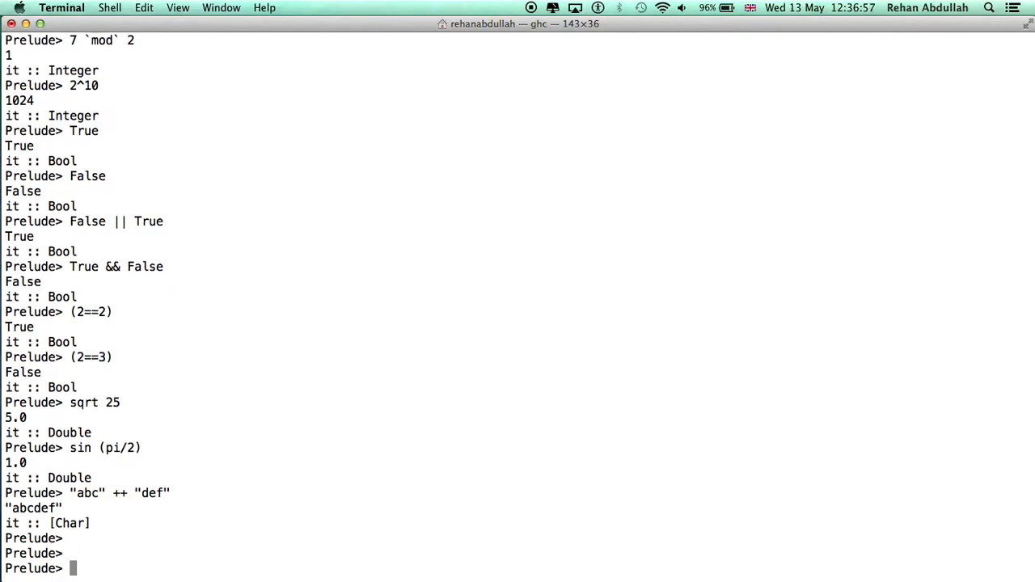
type("re")
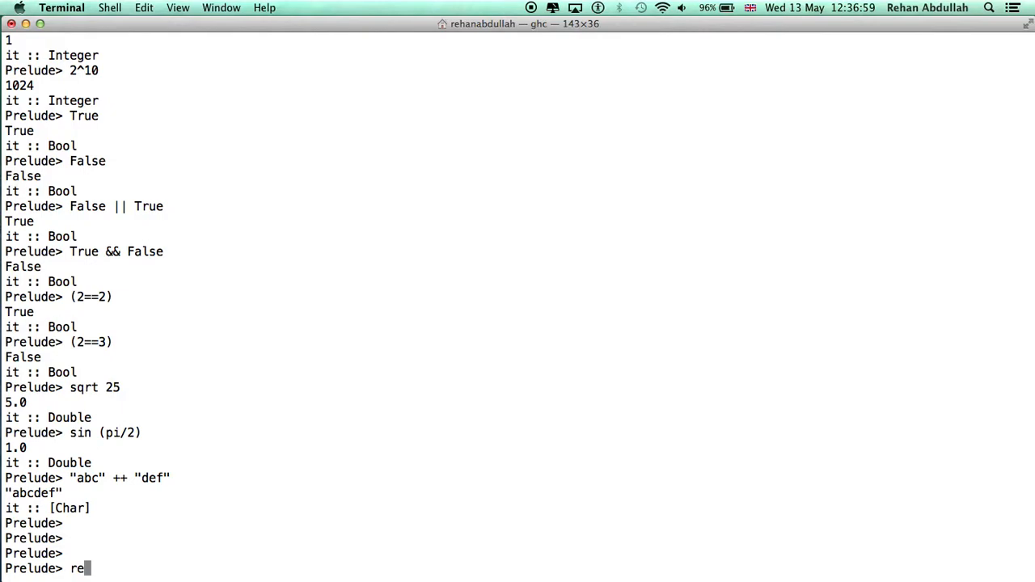
type("verse")
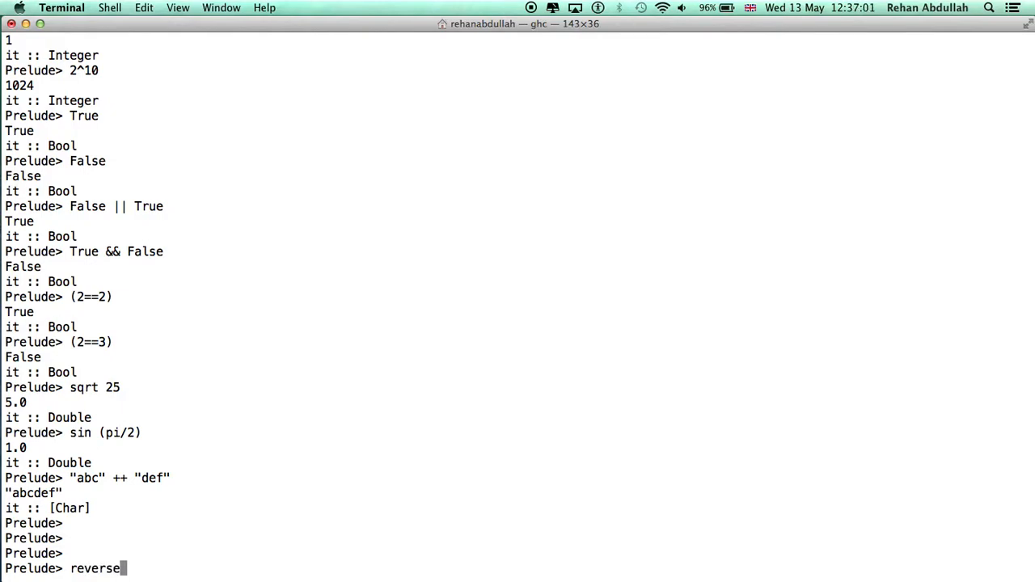
type("\"")
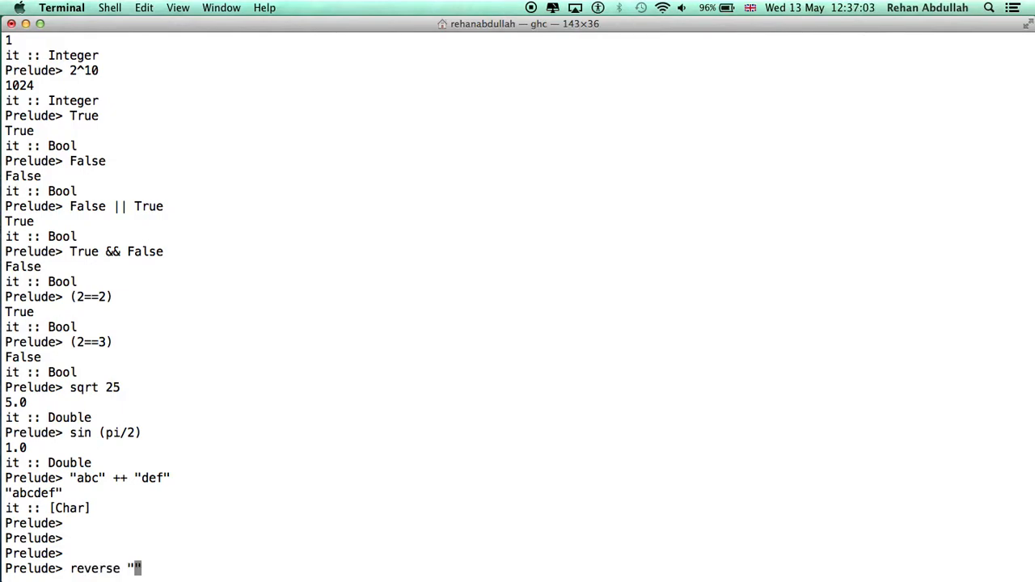
type("abcdef")
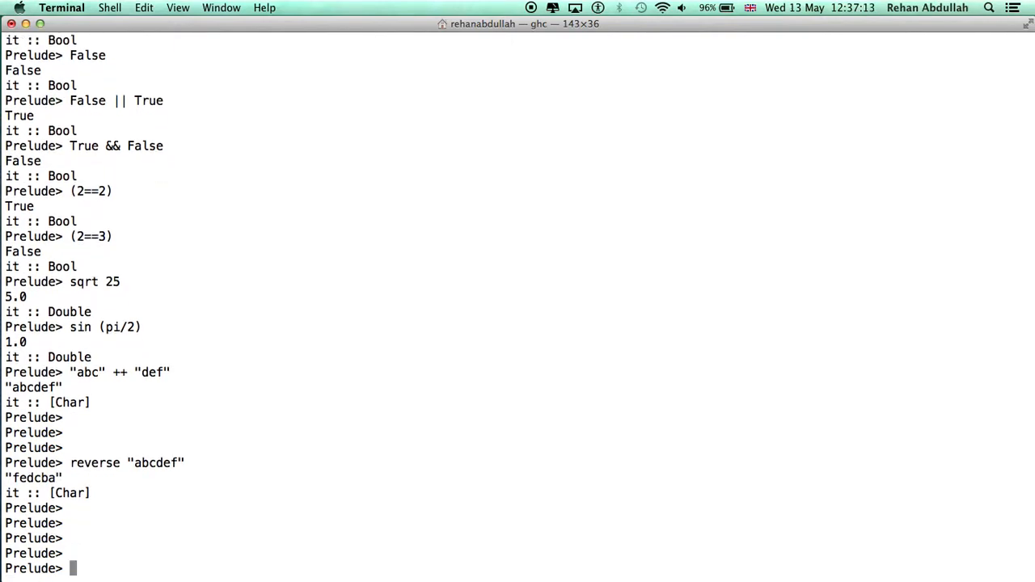
Evaluate head and tail on [1,2,3,4,5], giving 1 and [2,3,4,5].
type("h")
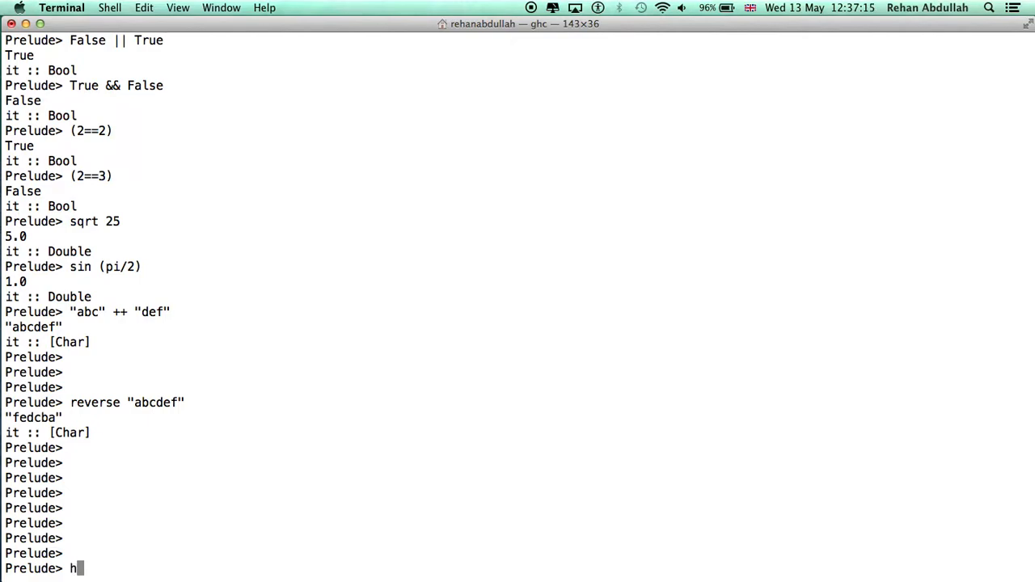
type("ead [")
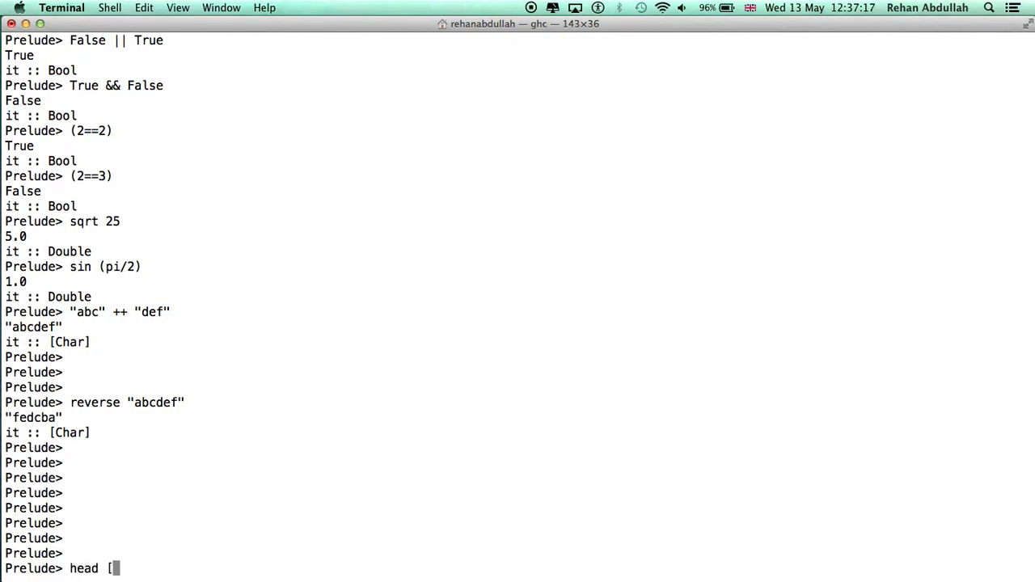
type("1,2,3,4,5")
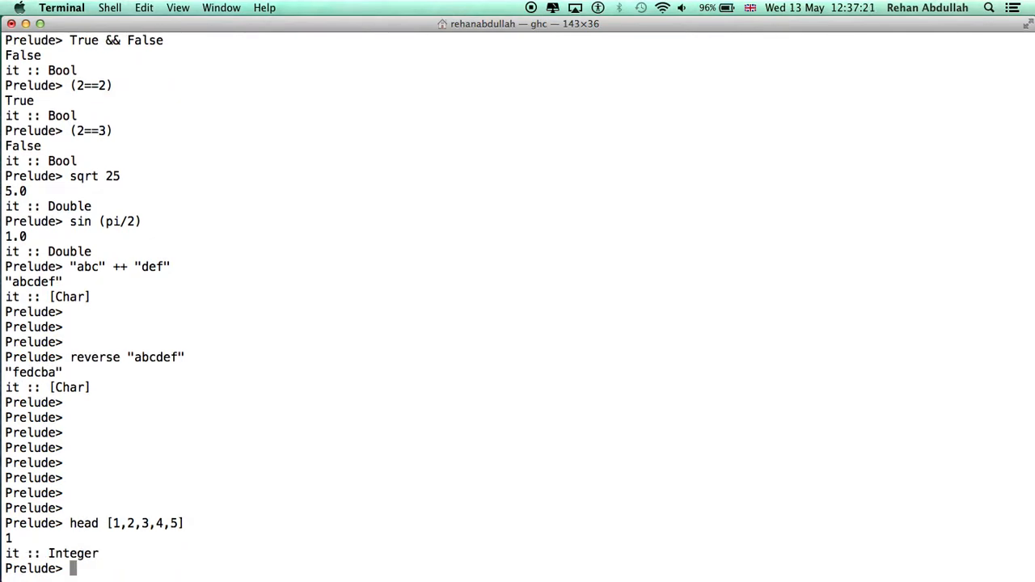
key("Return")
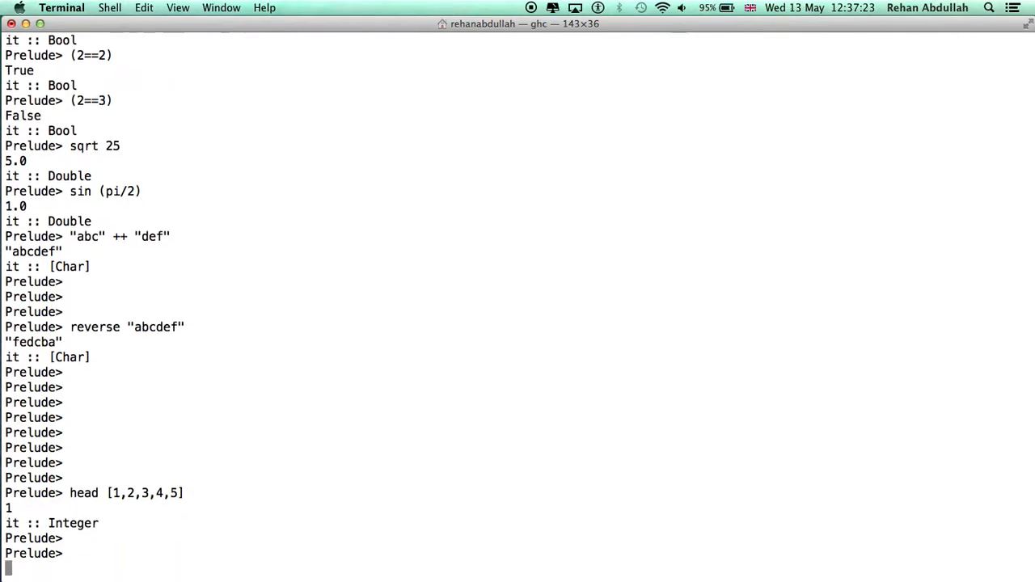
type("tail")
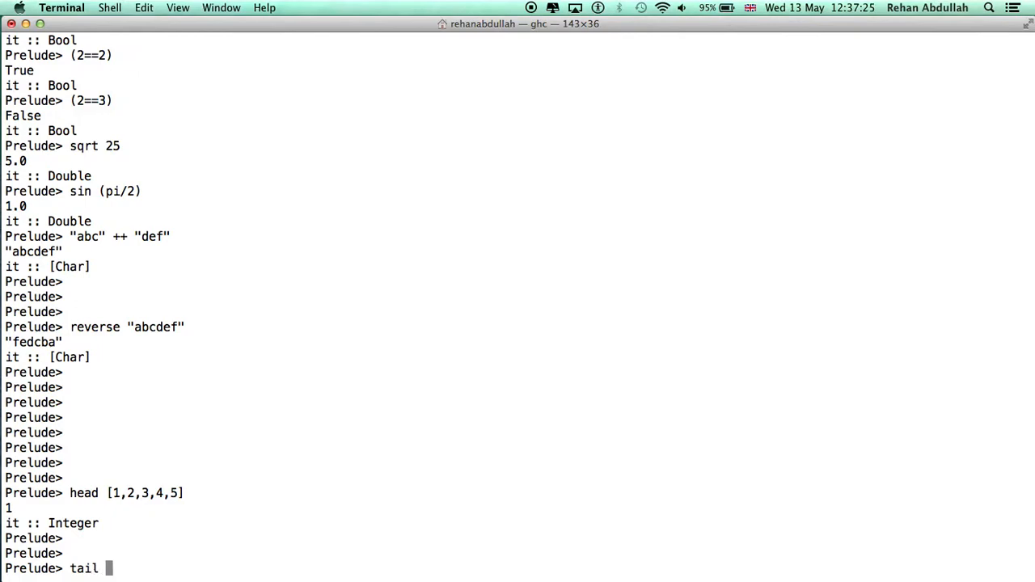
type("[1,2,3,4,5")
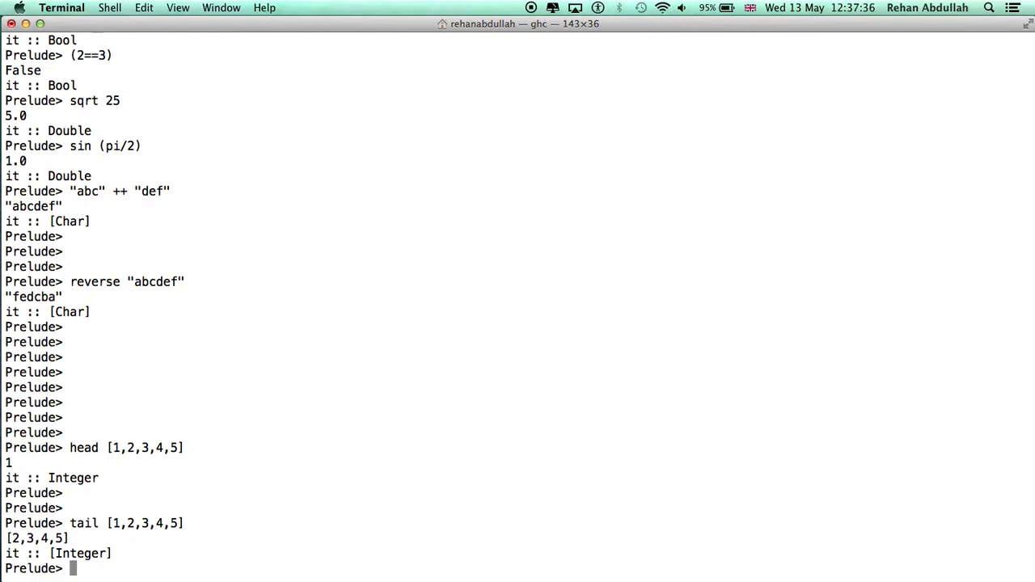
Evaluate take 3 and drop 3 on [1,2,3,4,5], giving [1,2,3] and [4,5].
type("take")
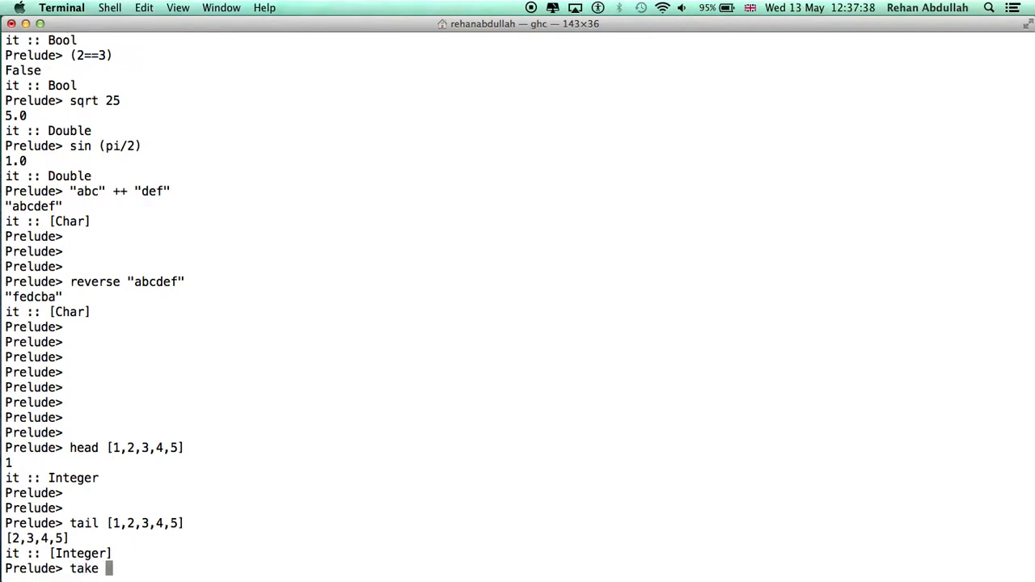
type("3 [1")
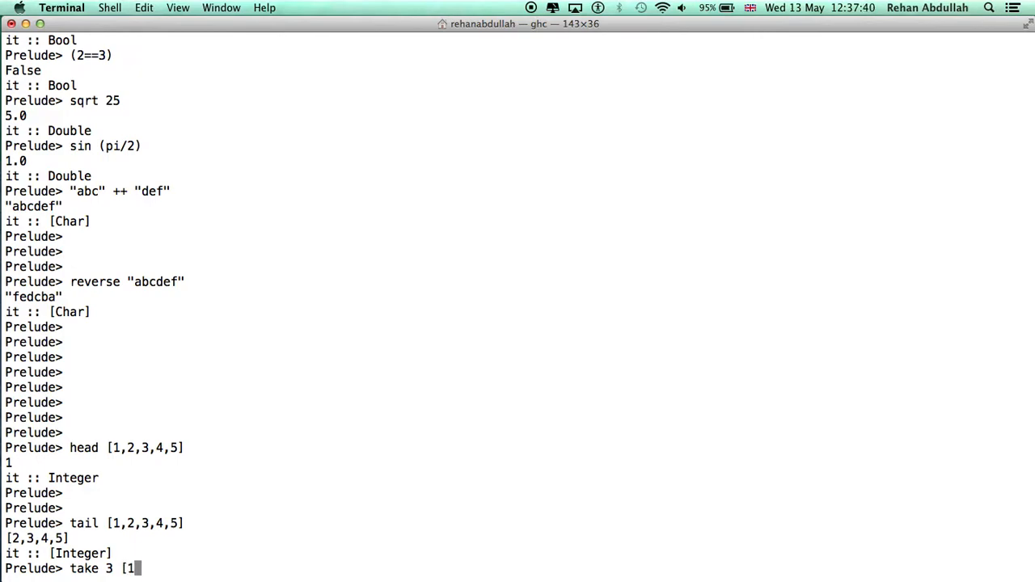
type(",2,3,4,5")
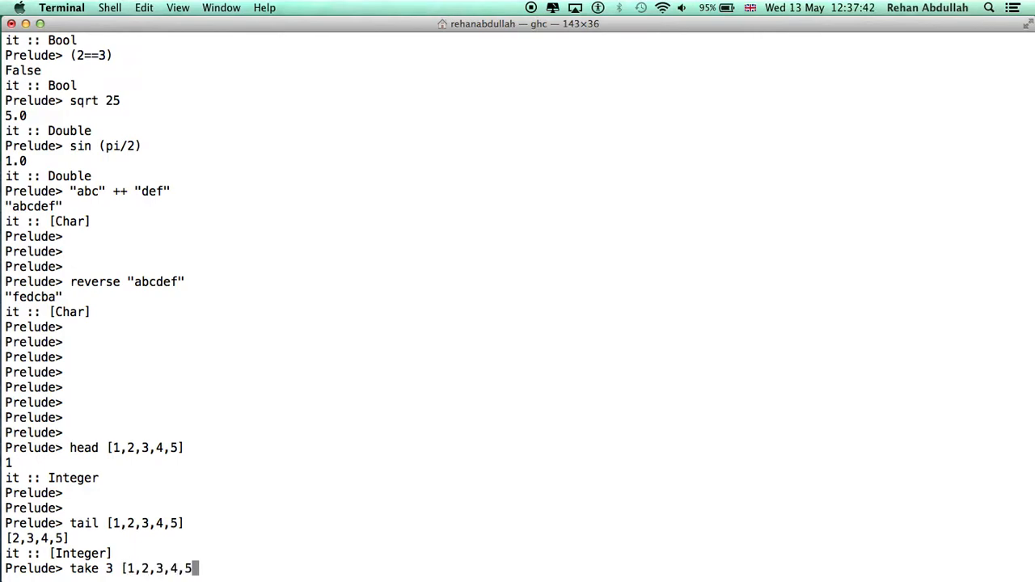
key("Return")
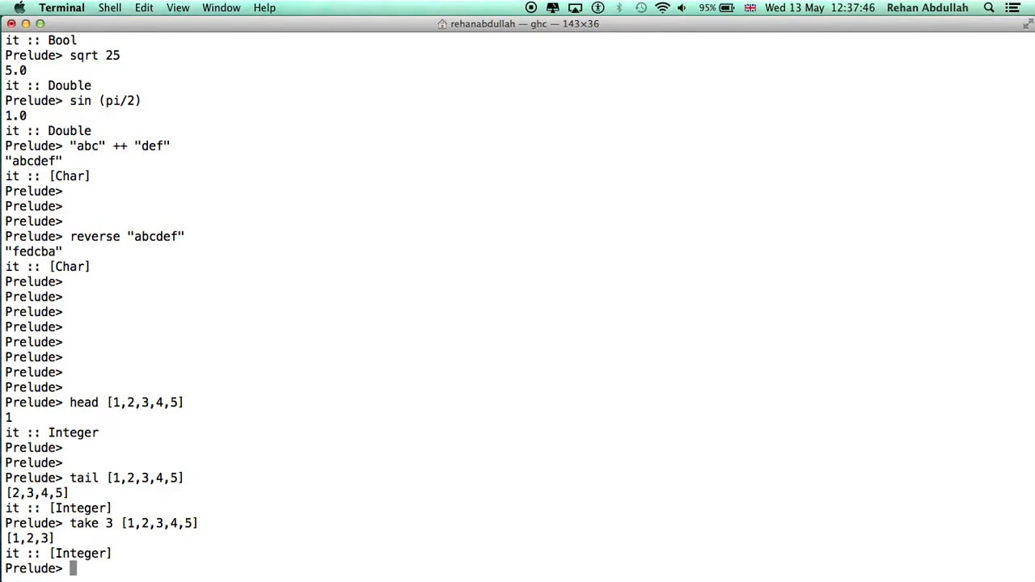
type("drop")
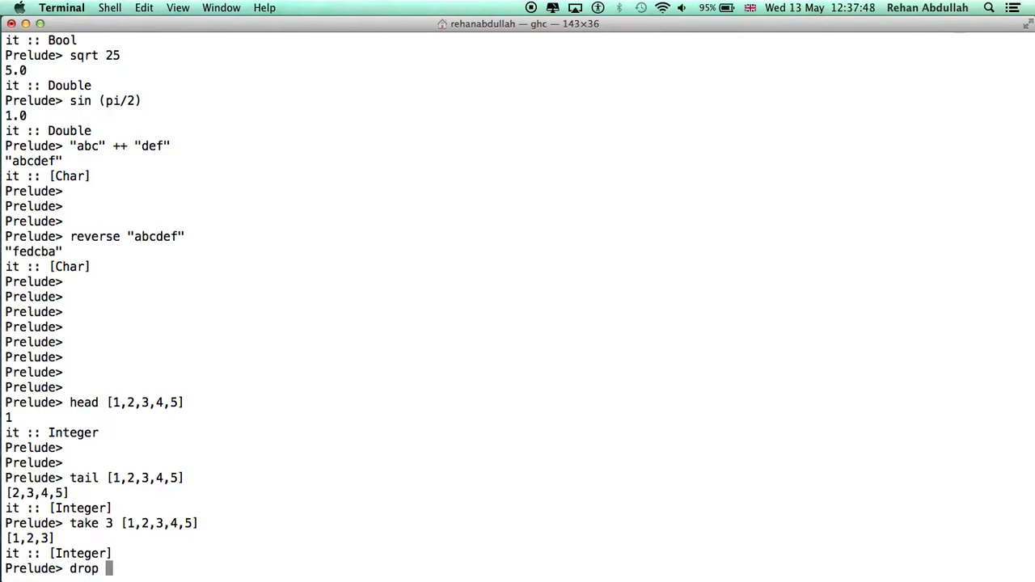
type("3")
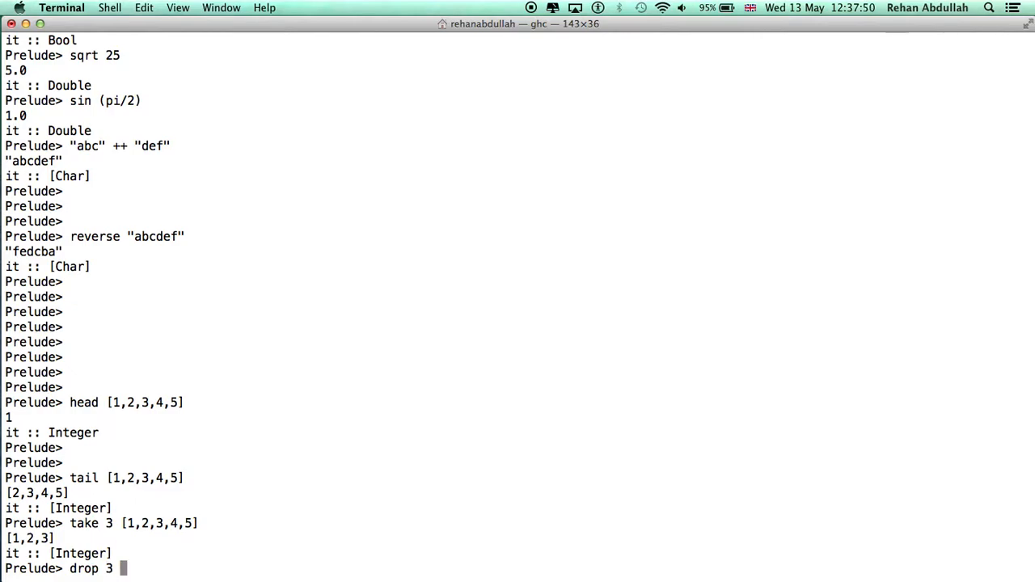
type("[1,2,3,4")
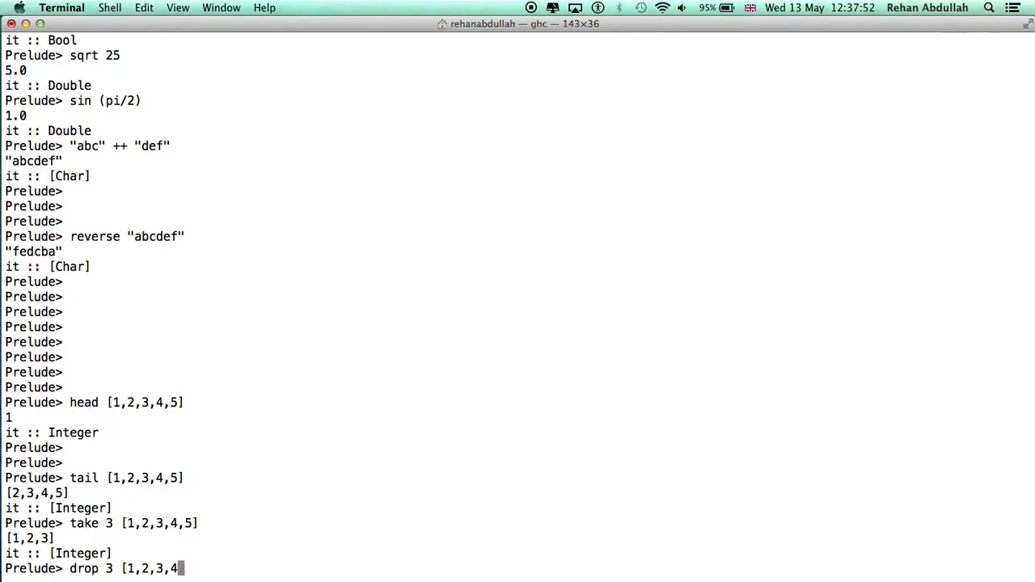
key("Return")
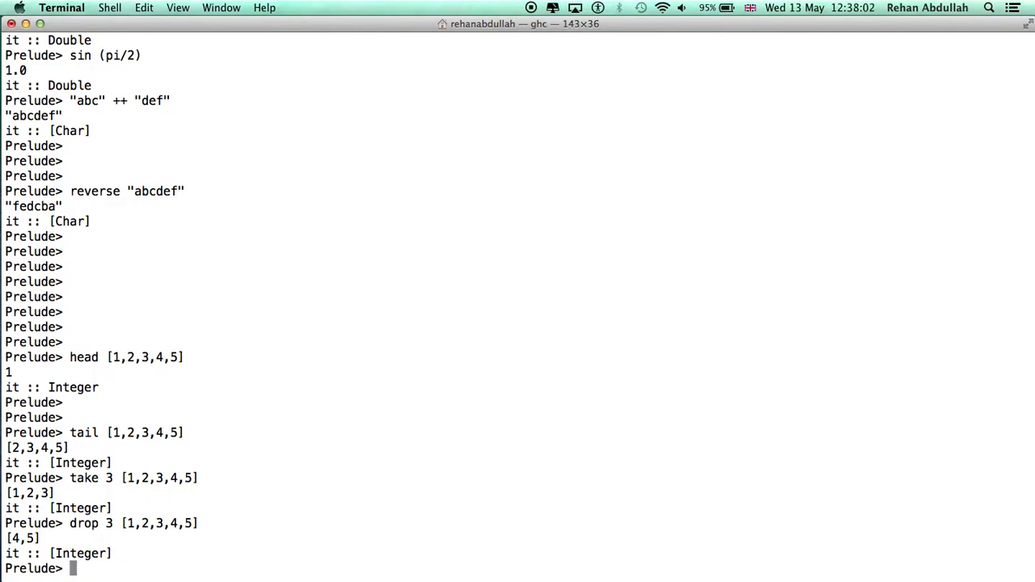
Evaluate length [1,2,3,4,5,6,7,8,9,10], giving 10 of type Int.
type("length")
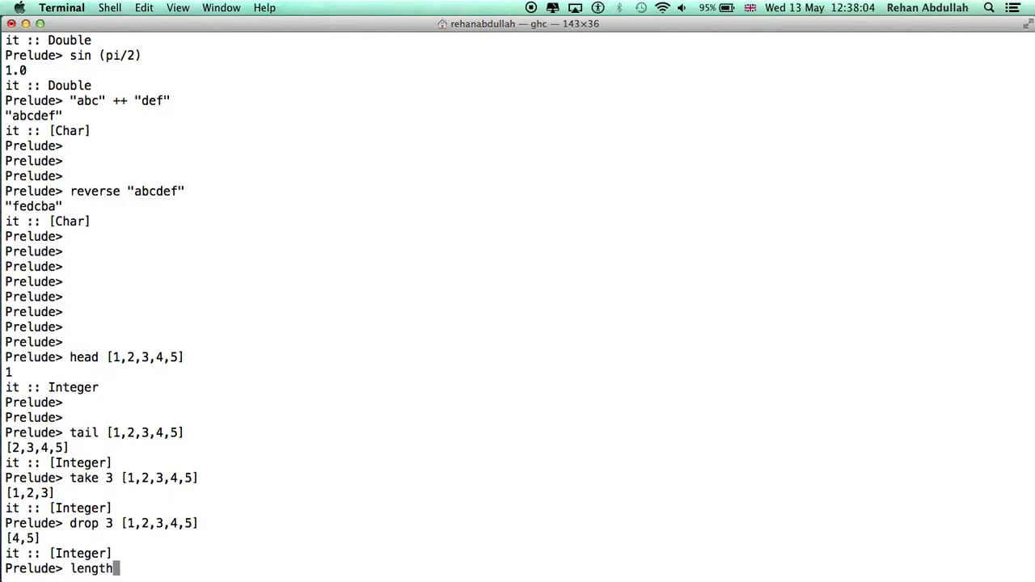
type("[1,2,3,4,5")
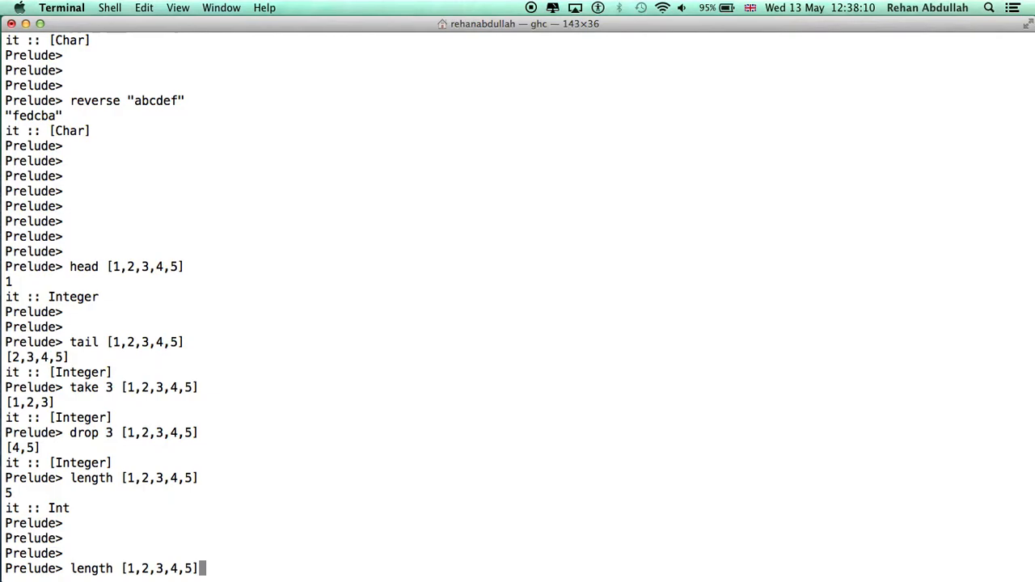
type(",6,7,")
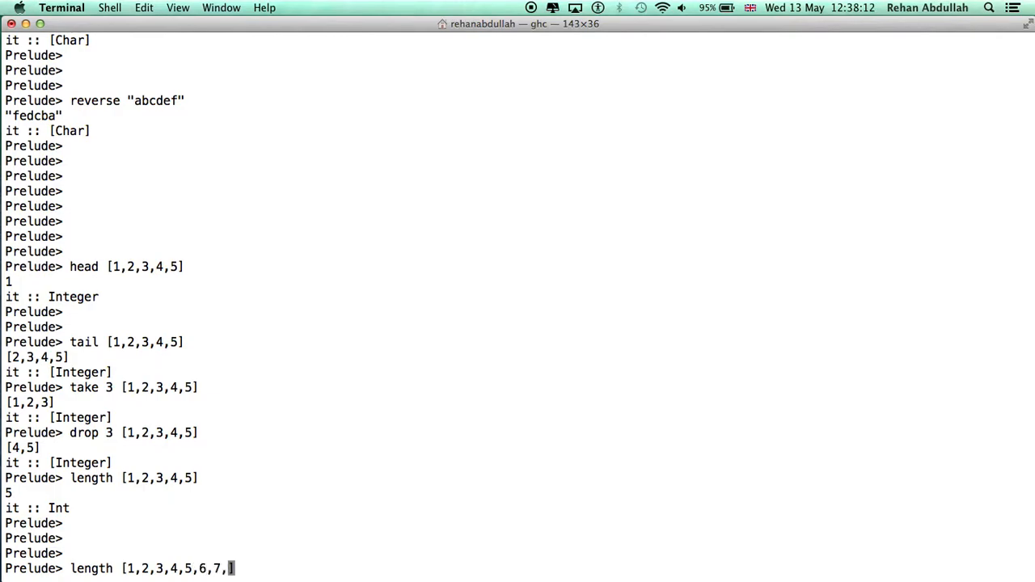
type("8")
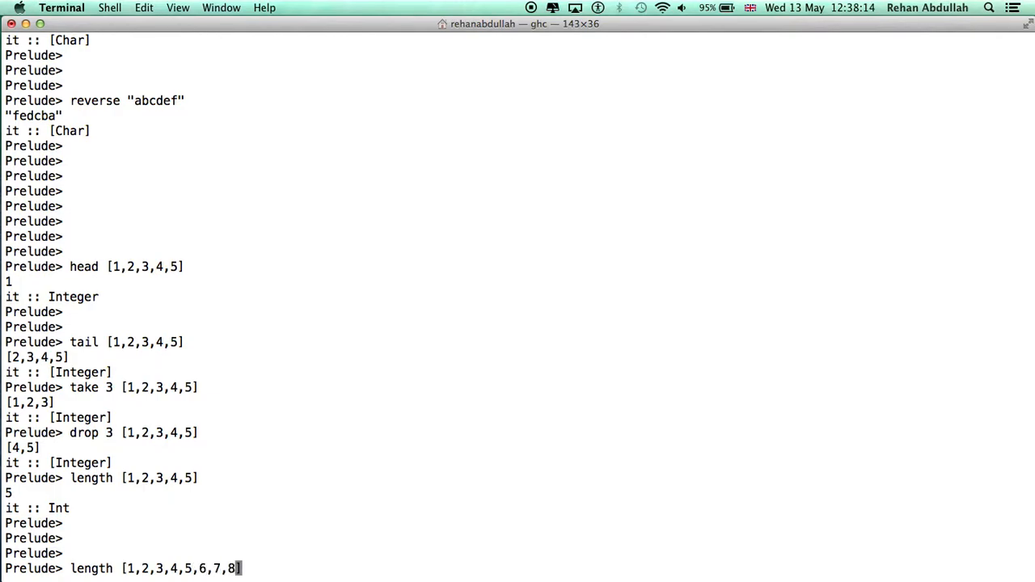
type(",9,10]")
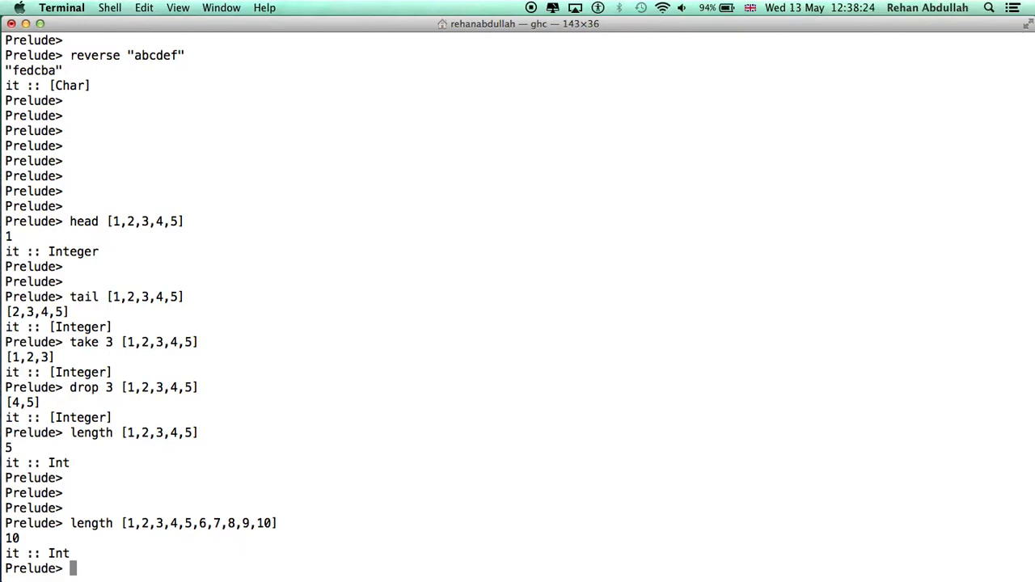
Evaluate prefix-form (+) 7 3 and (/) 7 3 with their result types.
type("(")
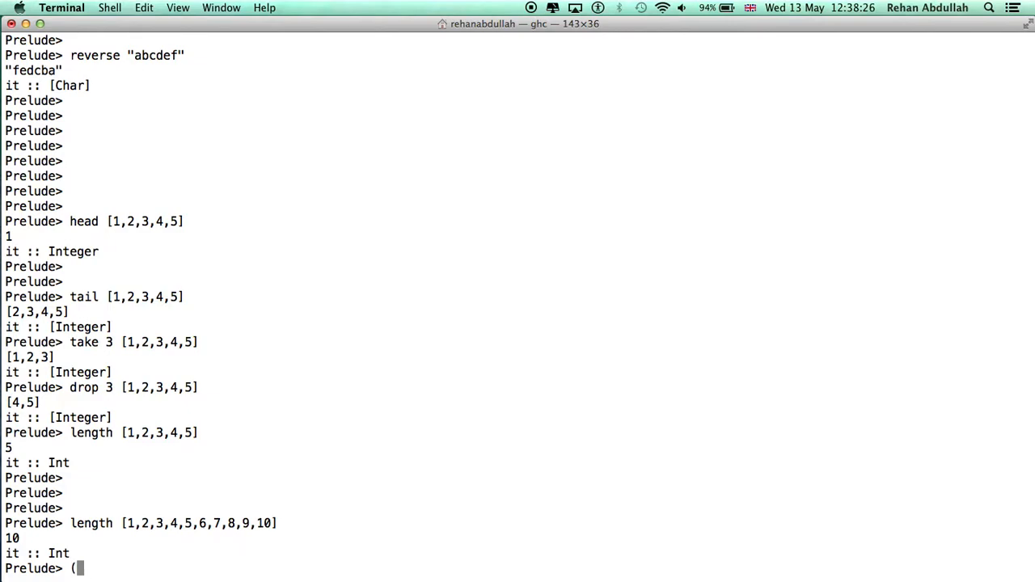
type("+")
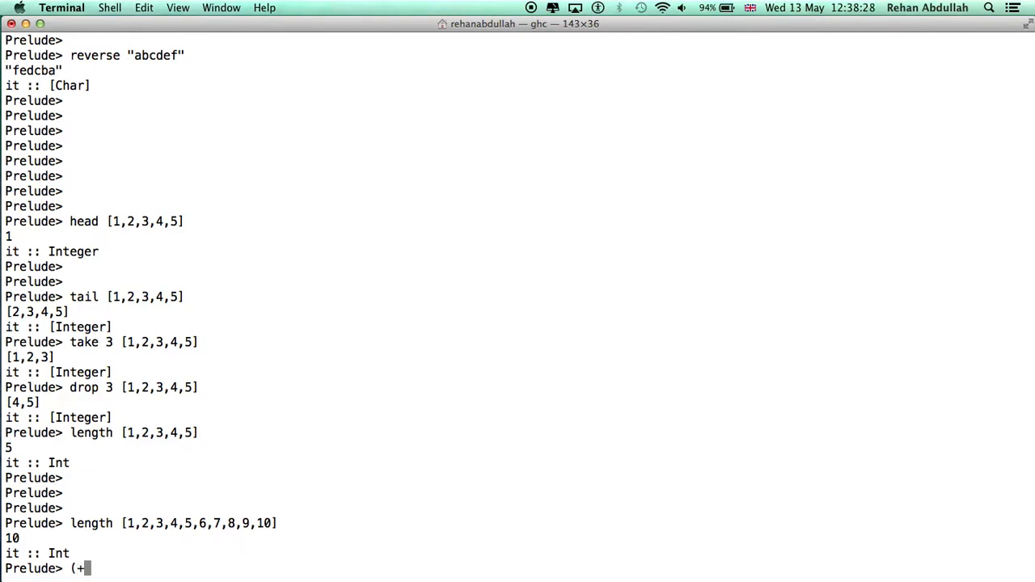
type(") 7 3")
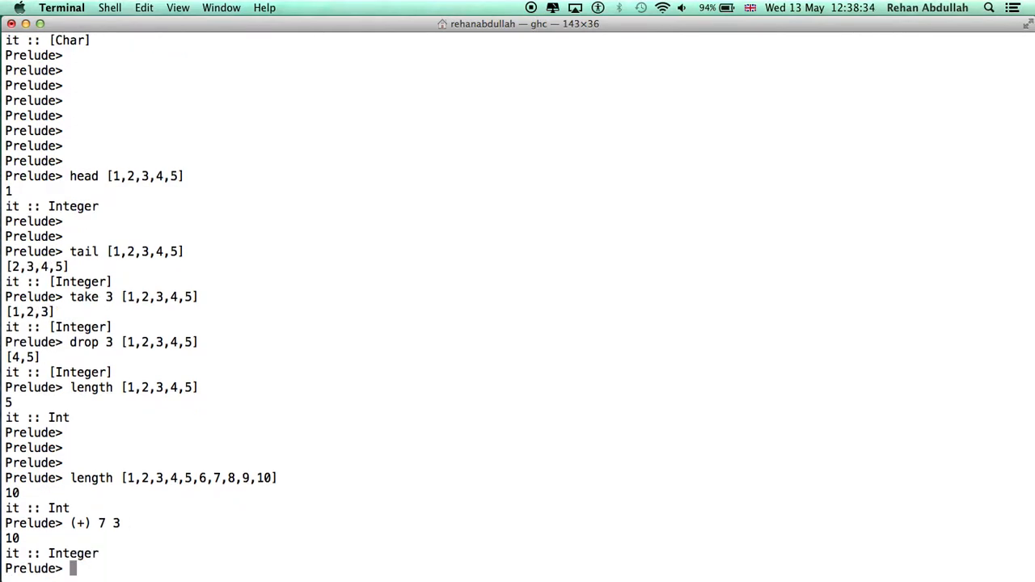
type("(")
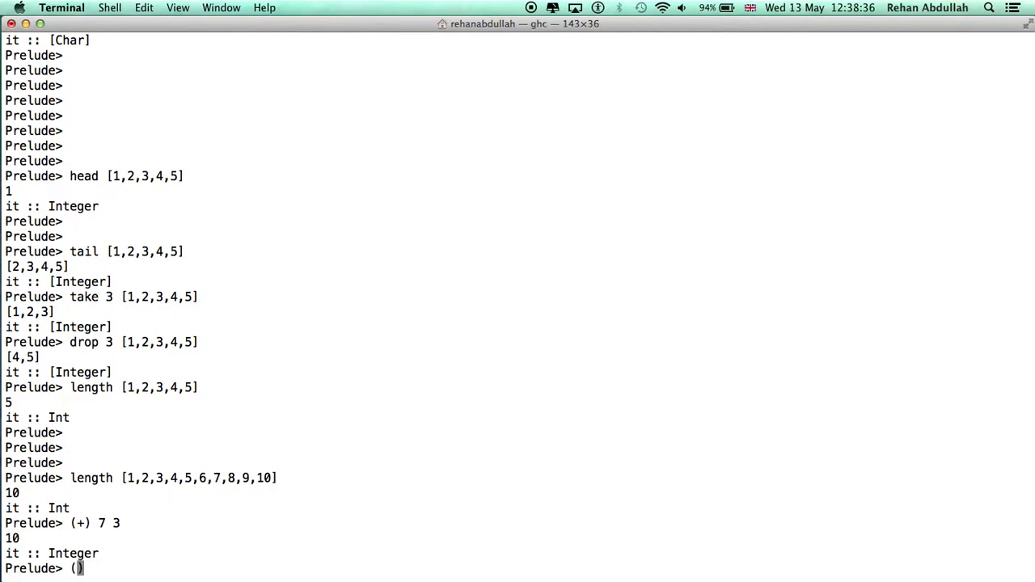
type("/)")
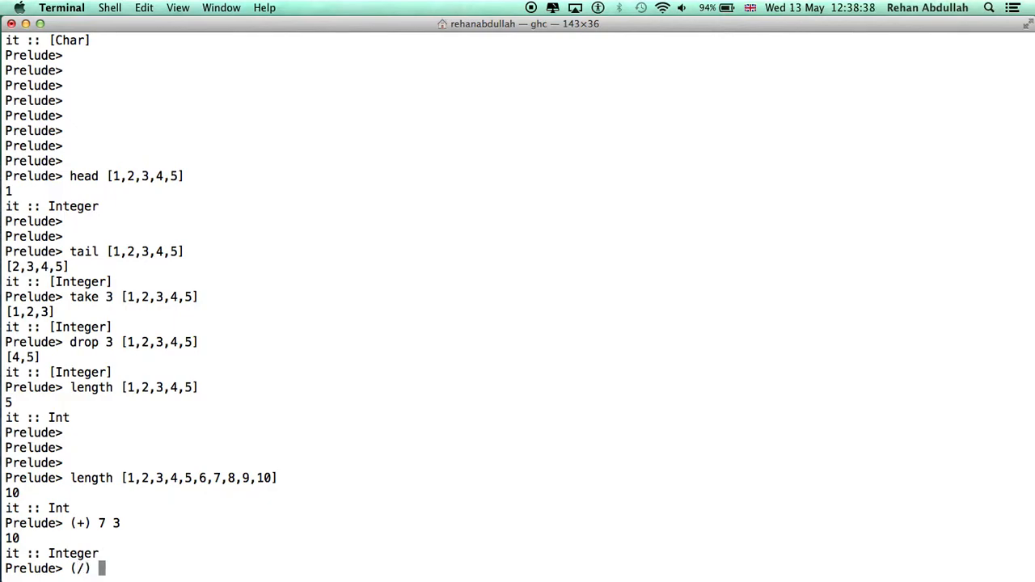
type("7 3")
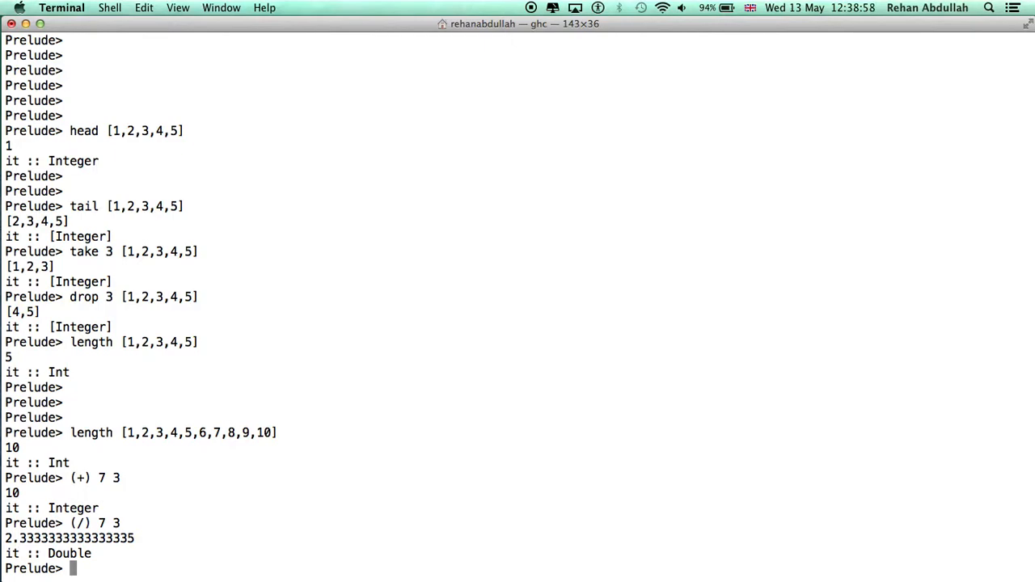
Evaluate prefix-form (||) True False and show pi as a String.
type("(")
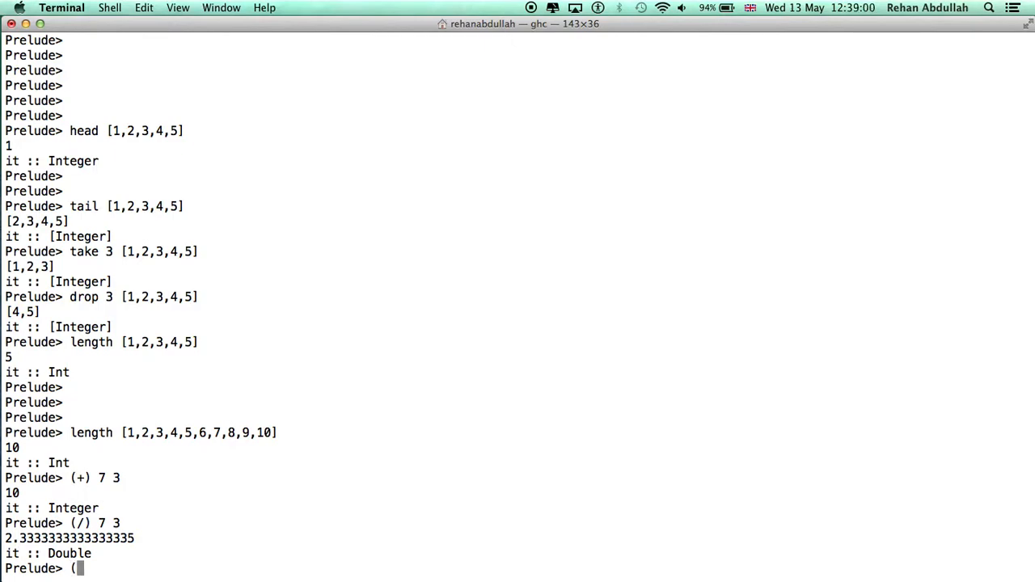
type("||")
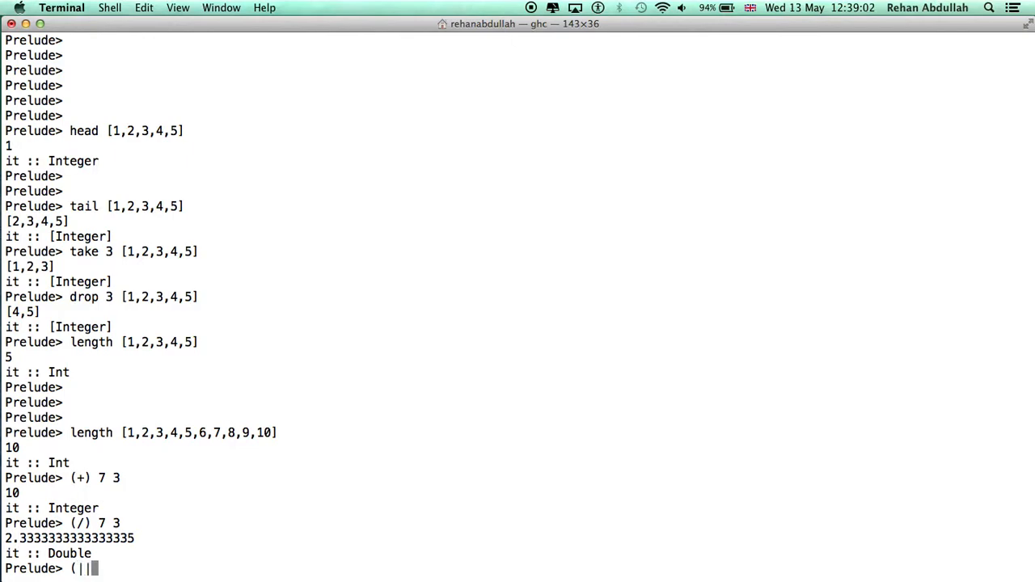
type(")")
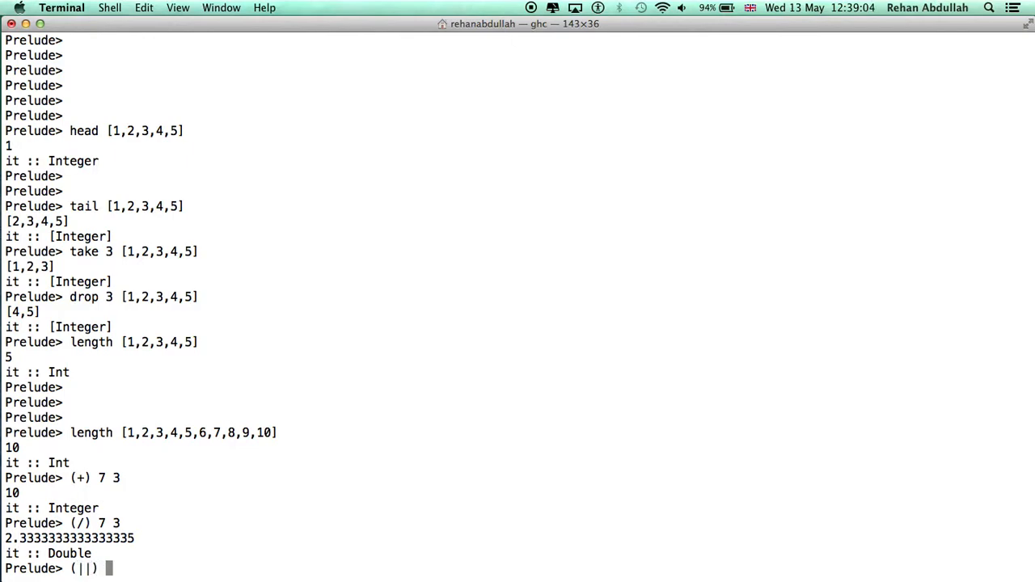
type("True False")
type("show pi")
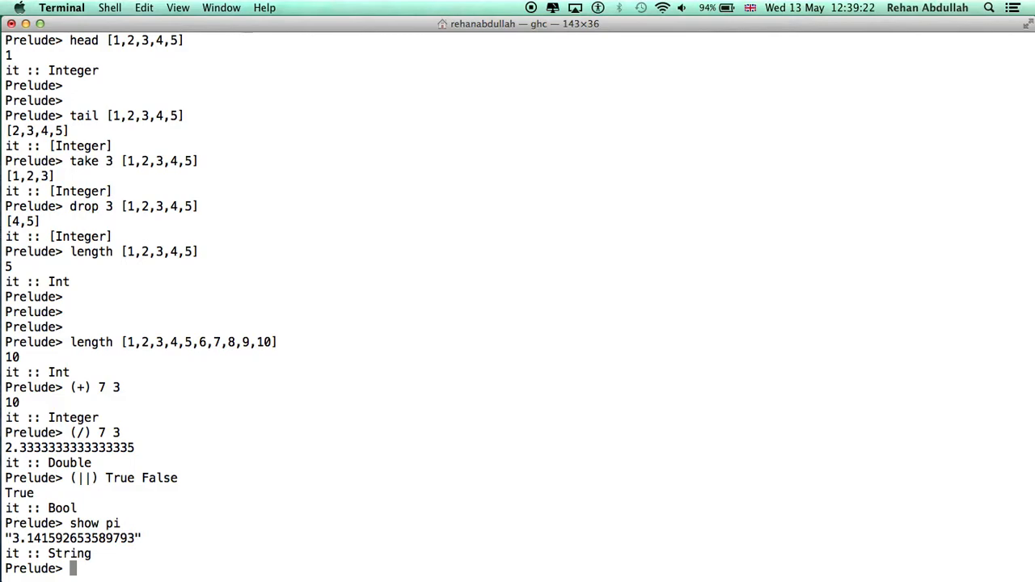
Compare 'a' > 'b' and 'a' < 'b', giving False and True.
type("'")
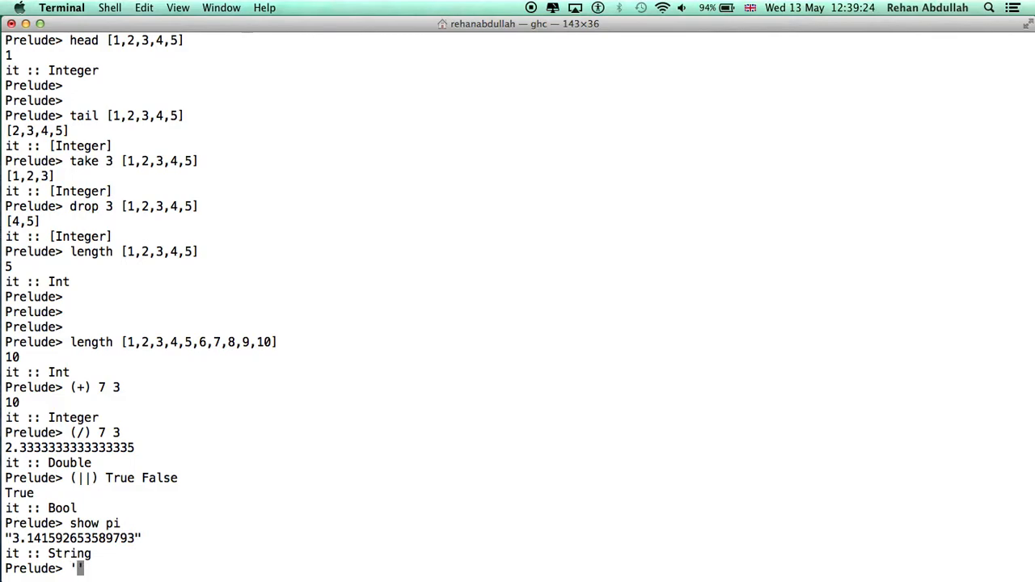
type("'a' >")
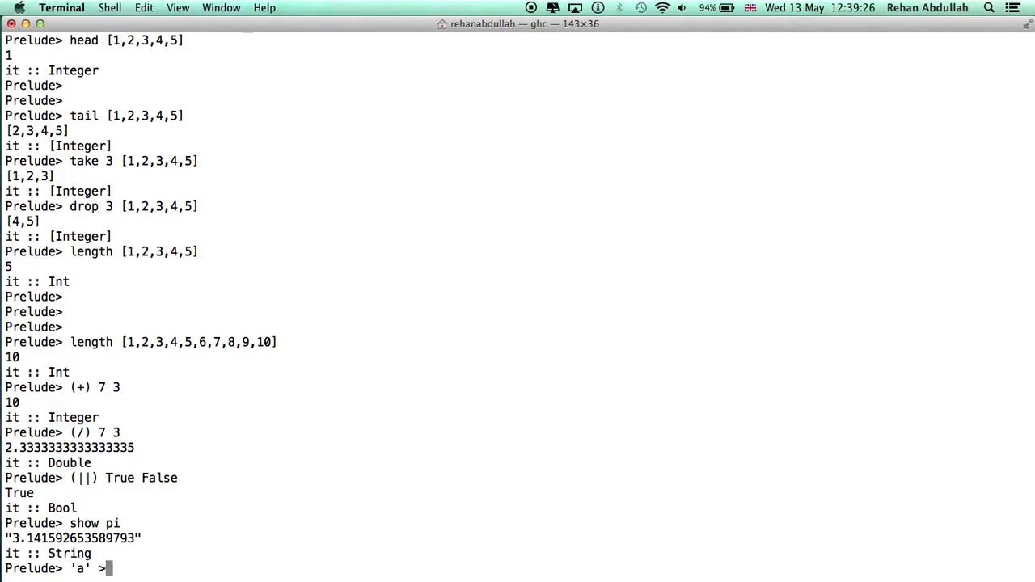
type("'b")
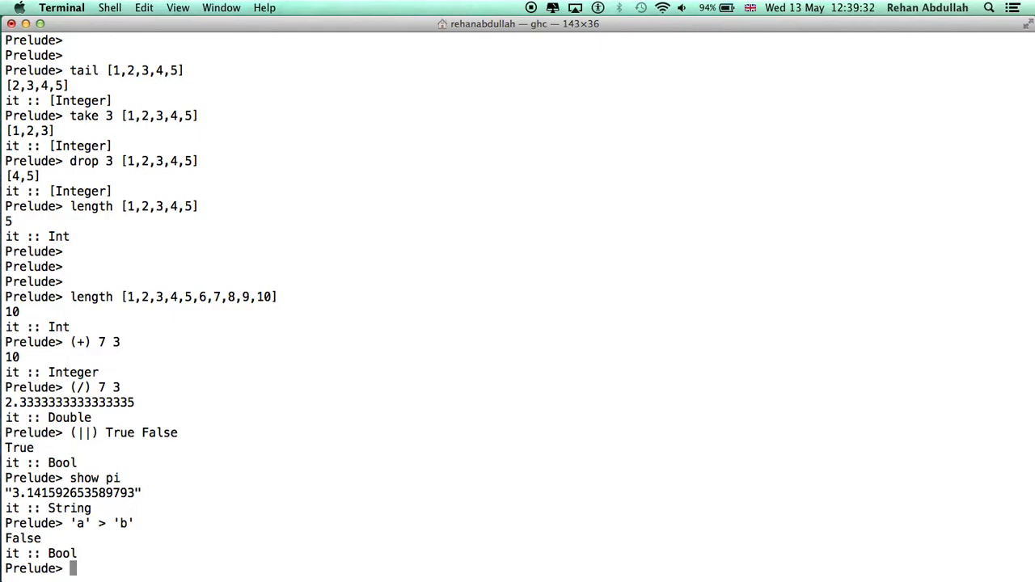
type("'a' > 'b'")
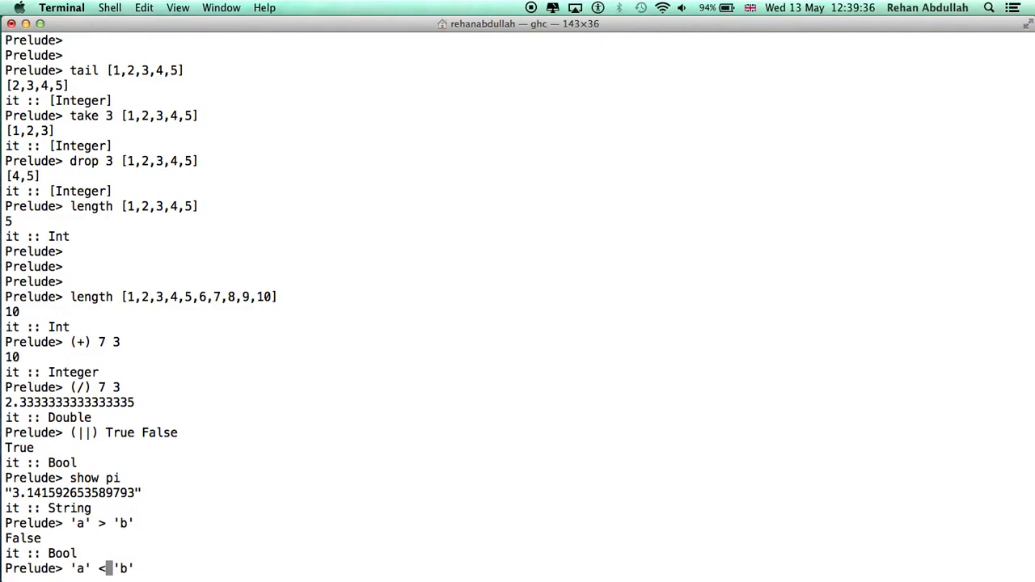
key("Return")
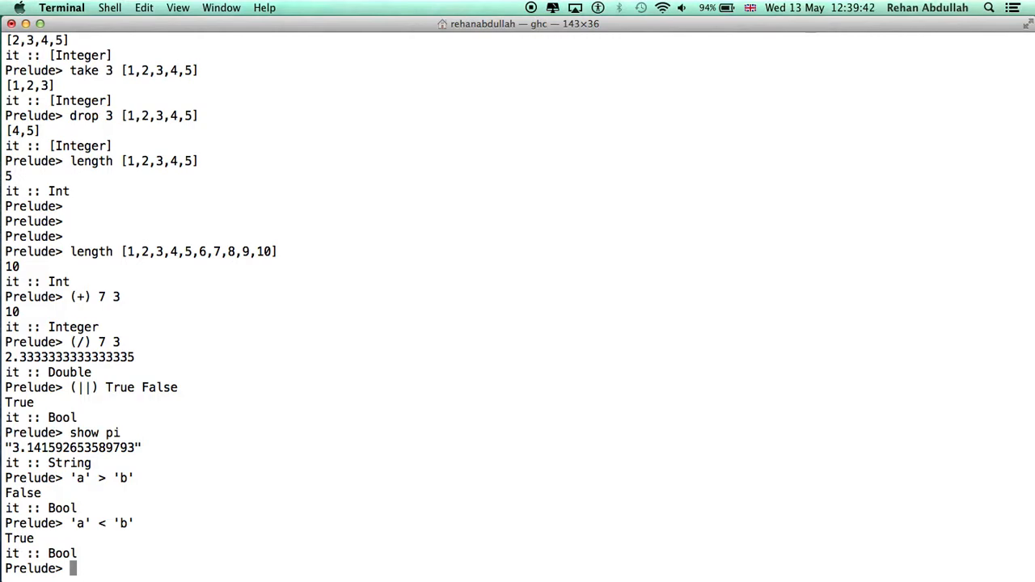
Evaluate reverse (show True), giving "eurT".
type("revers")
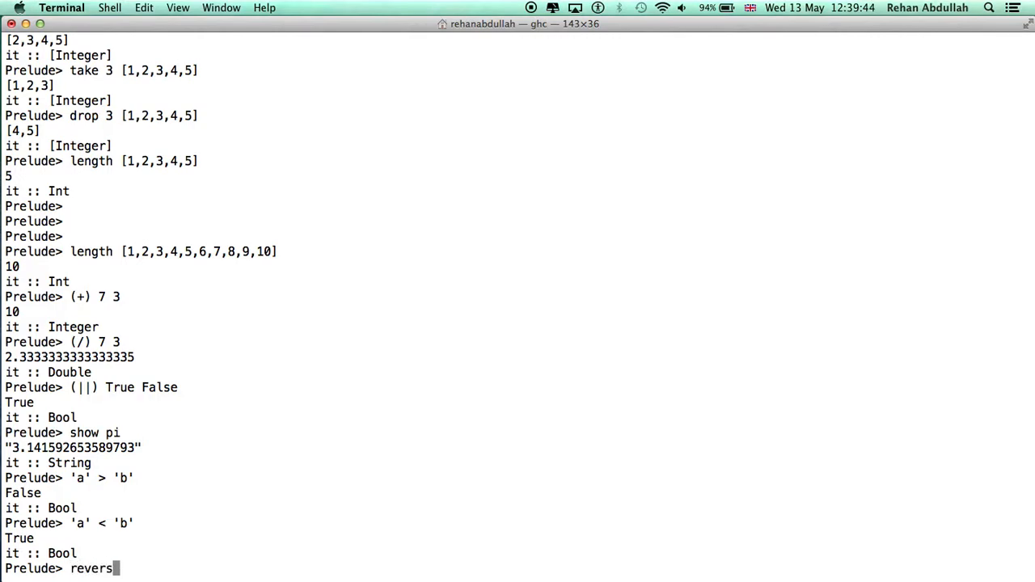
type("e")
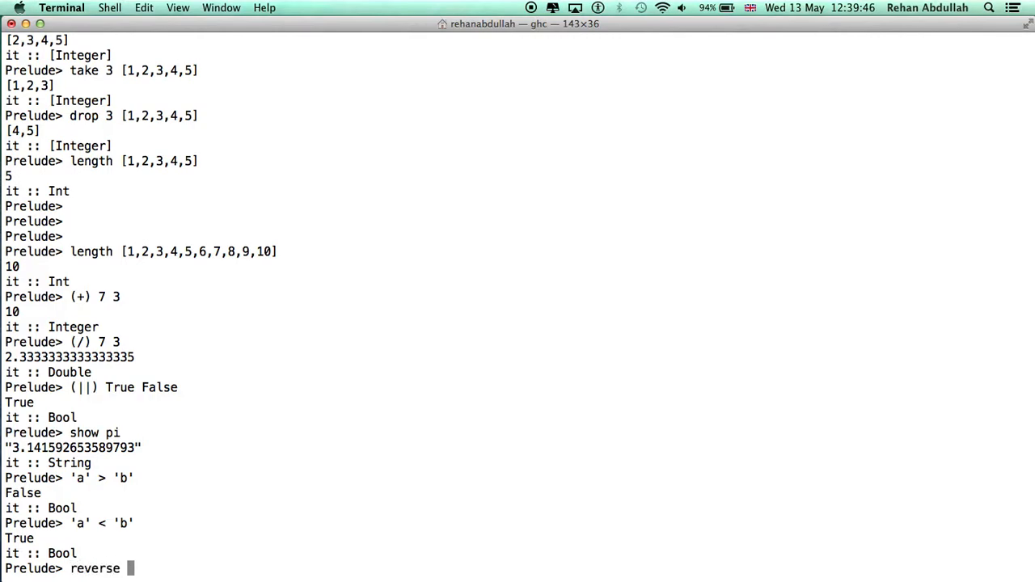
type("[")
type("doub")
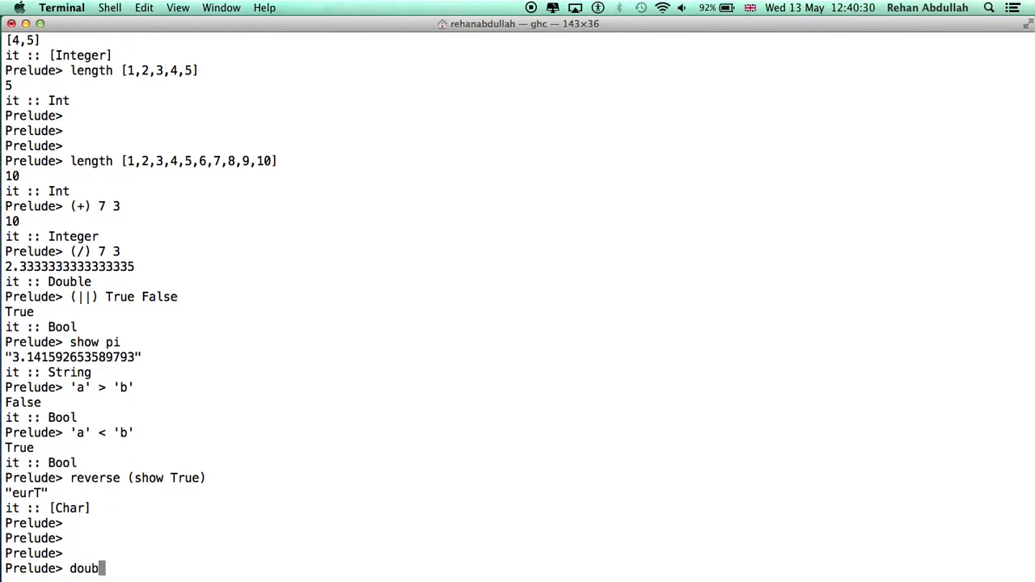
Type double 10 at a fresh prompt without evaluating it yet.
type("le 10")
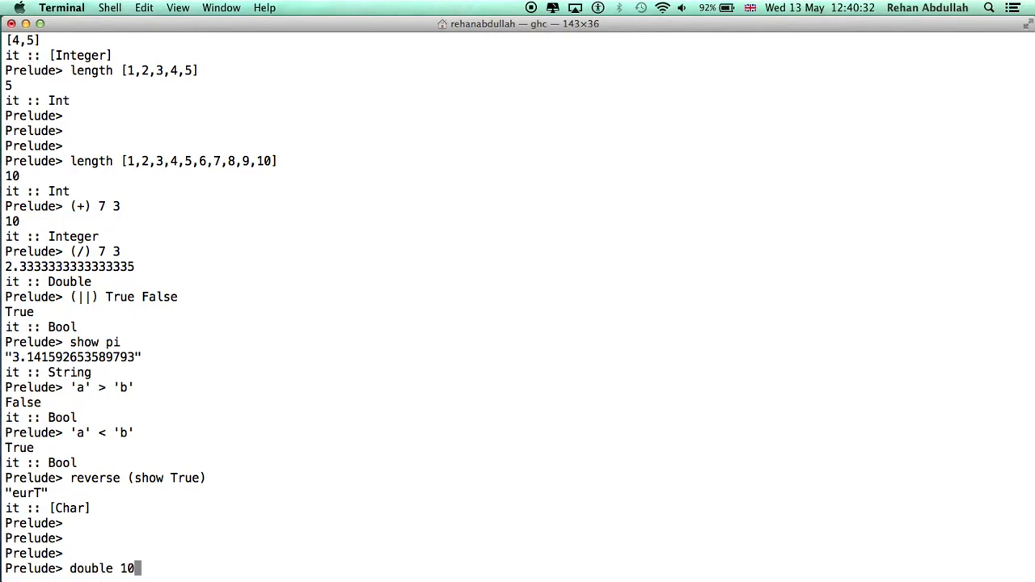